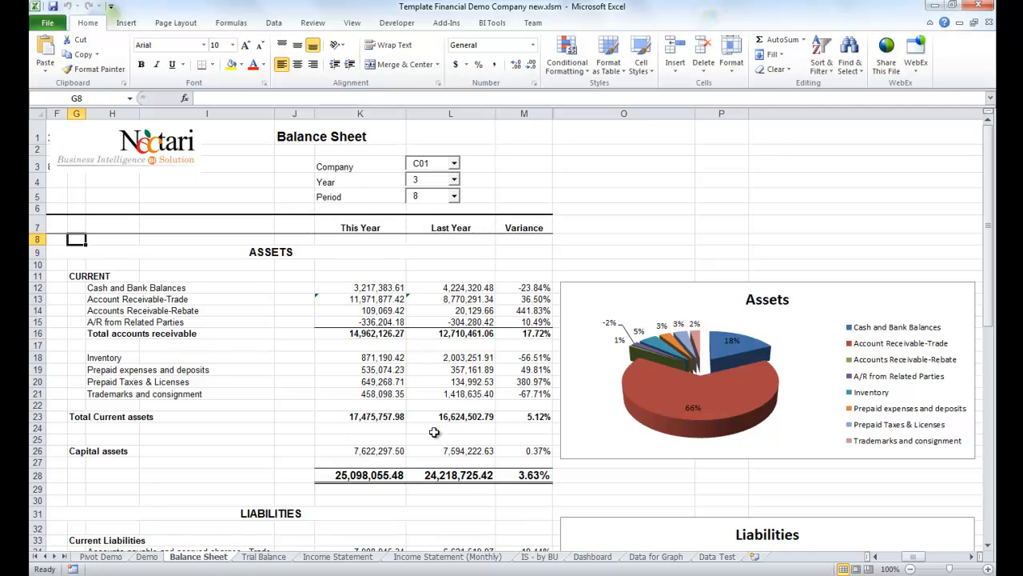
Scroll down and back up to review the Balance Sheet figures for period 12.
scroll("down", 3)
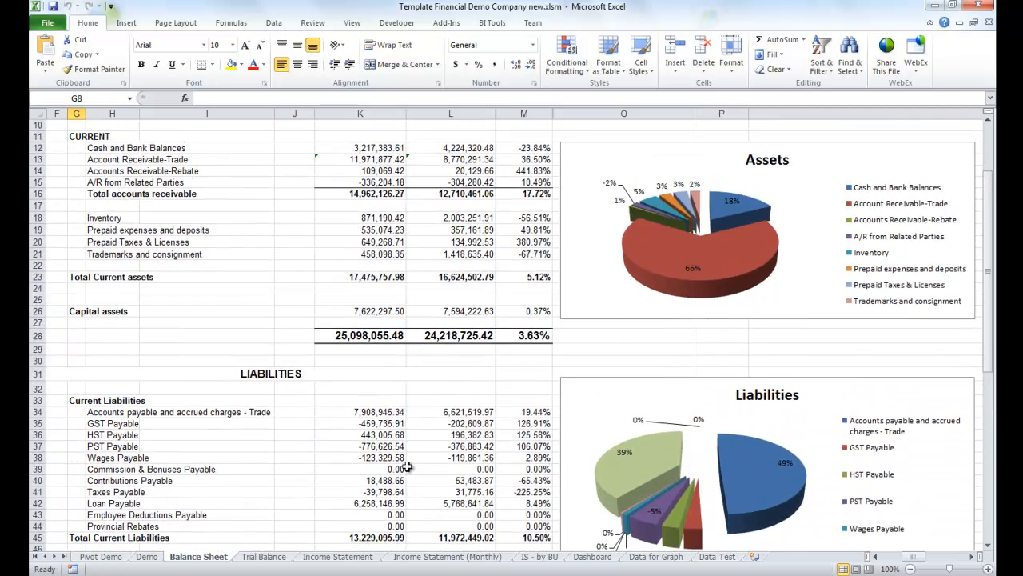
scroll("up", 3)
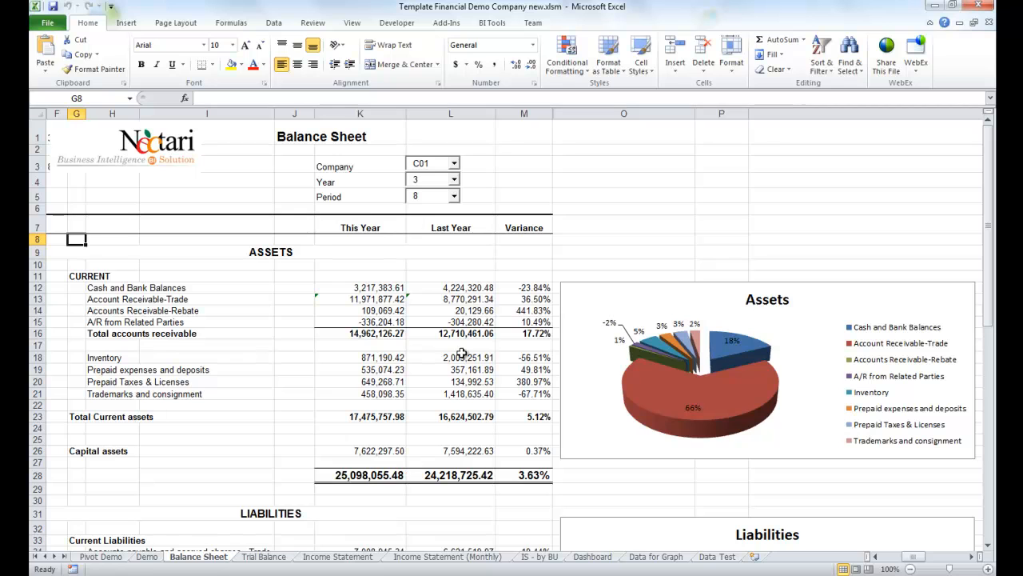
mouse_move(398, 179)
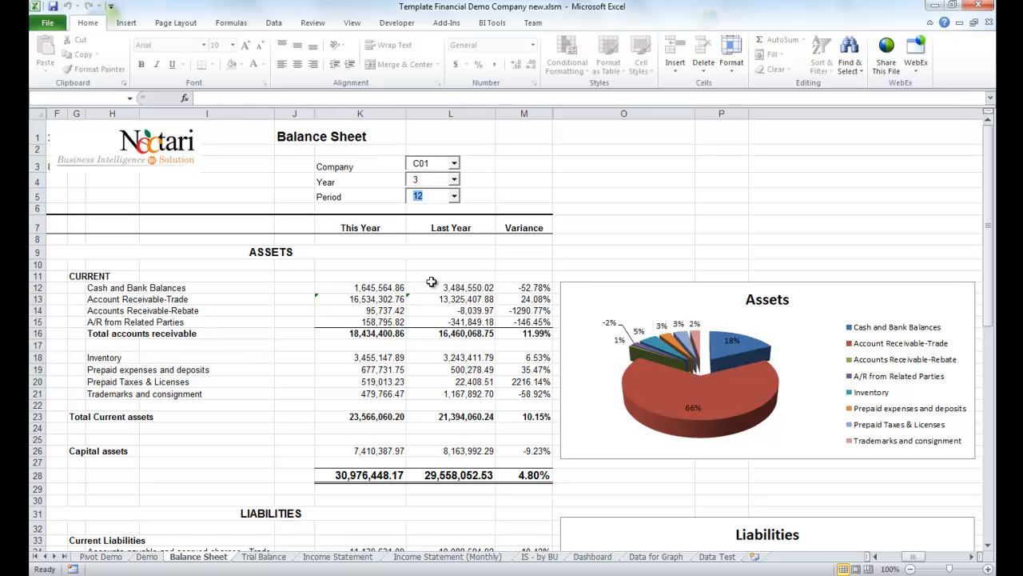
Switch to the Trial Balance sheet, then to the Income Statement (Monthly) sheet.
left_click(262, 557)
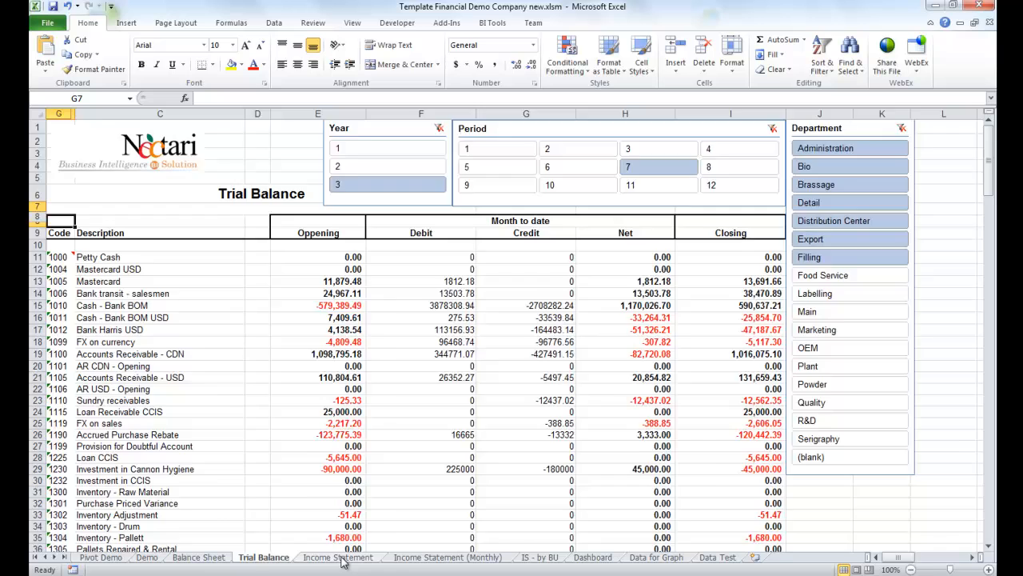
left_click(448, 557)
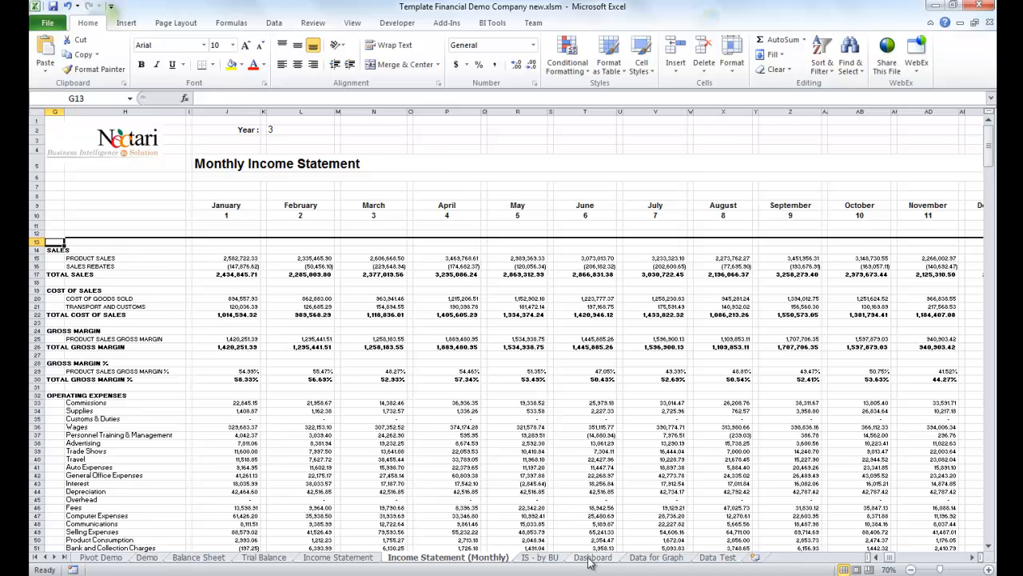
Switch to the Demo sheet holding the empty Trial Balance template.
left_click(591, 556)
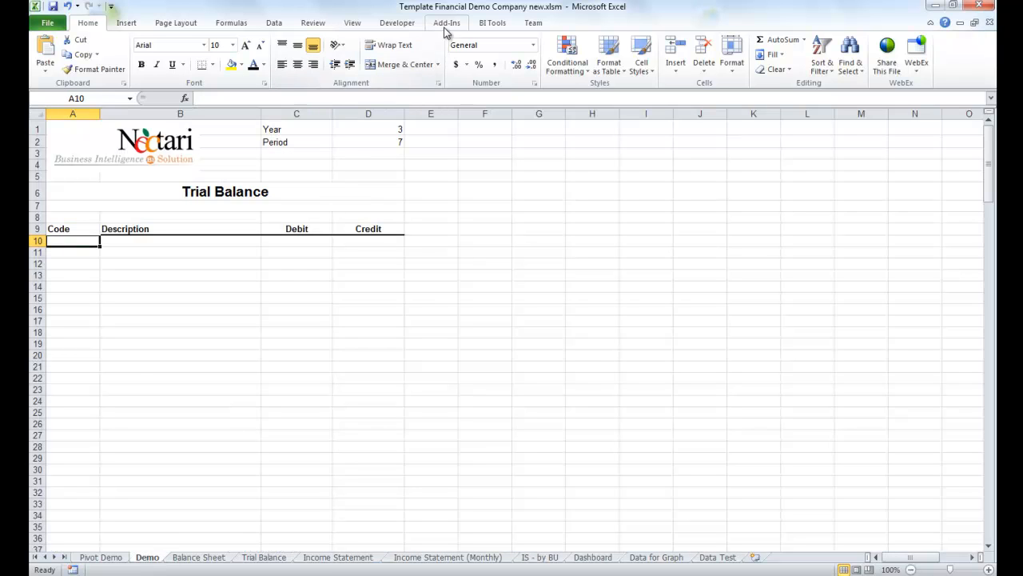
Insert a Nectari List formula in A10 filling GL account codes vertically in ascending order.
left_click(447, 23)
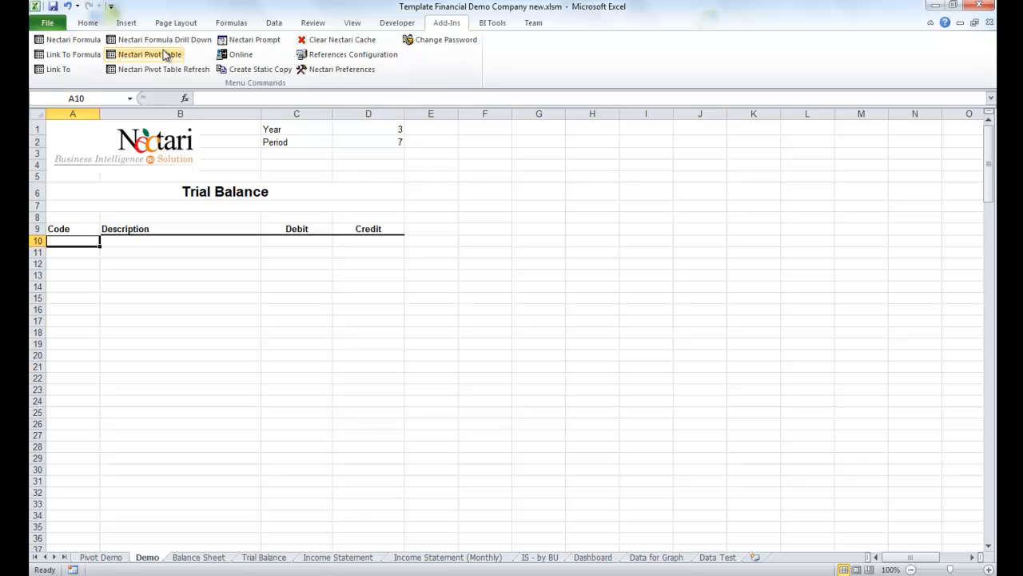
left_click(73, 39)
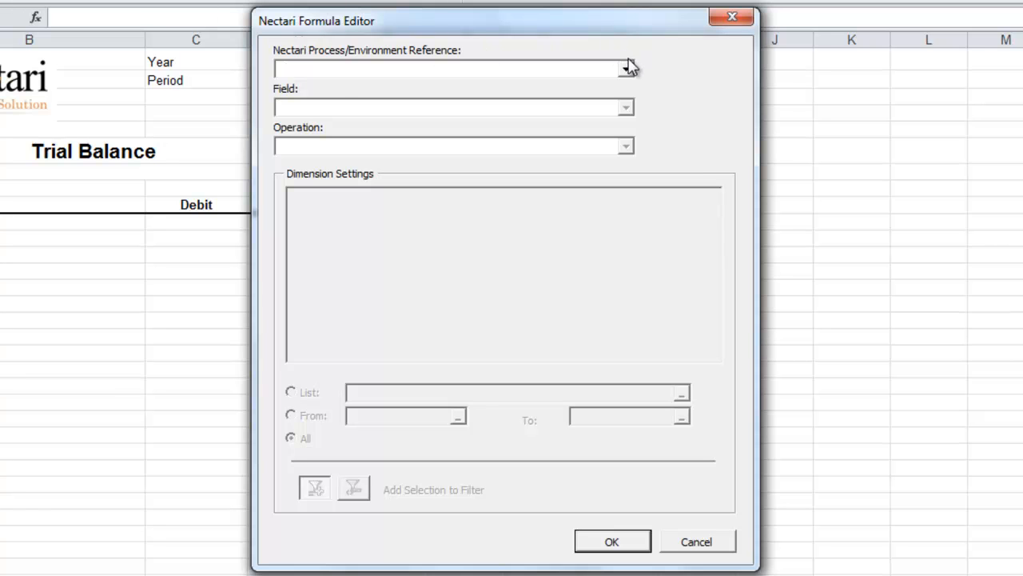
left_click(626, 68)
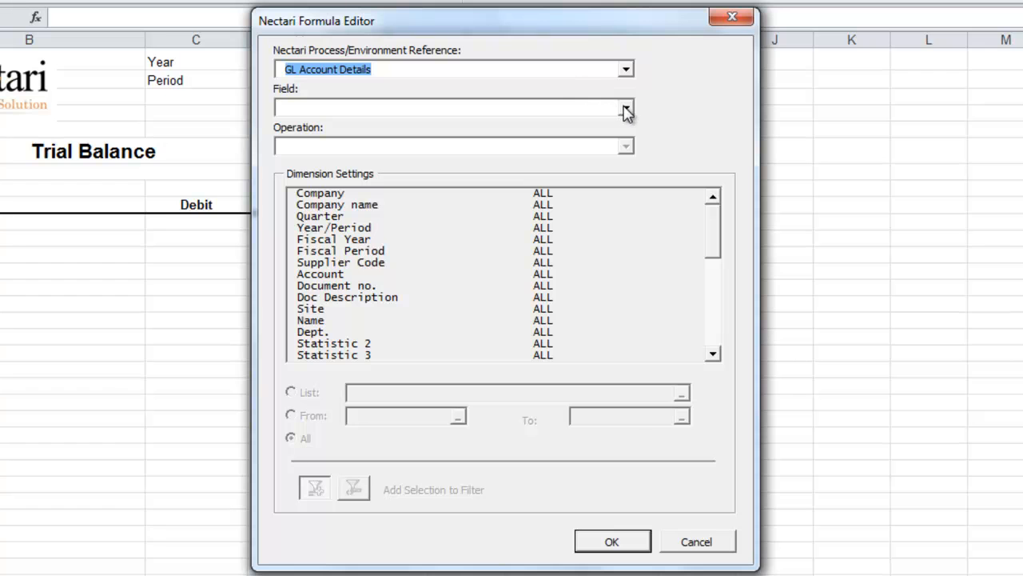
left_click(627, 107)
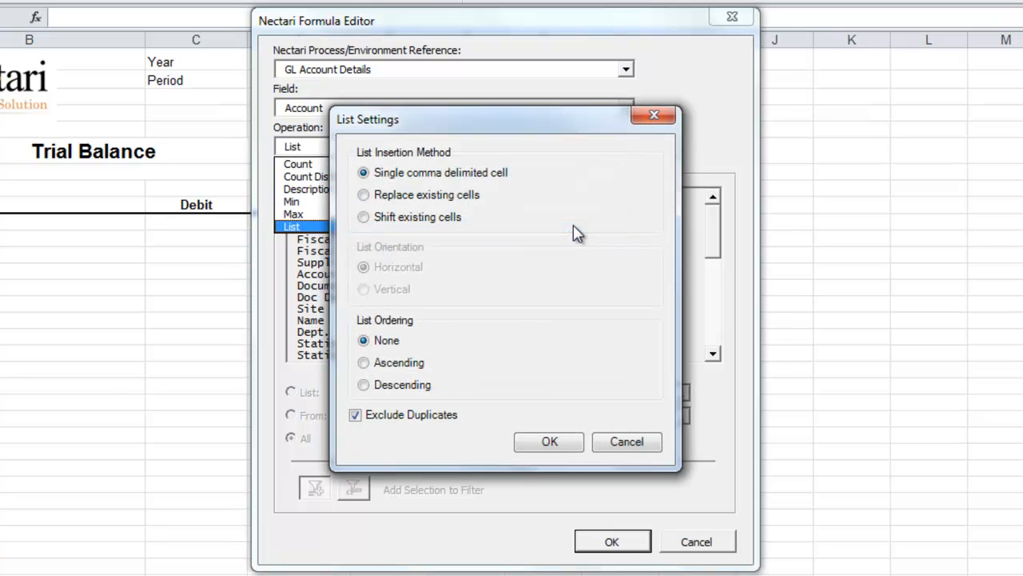
left_click(365, 195)
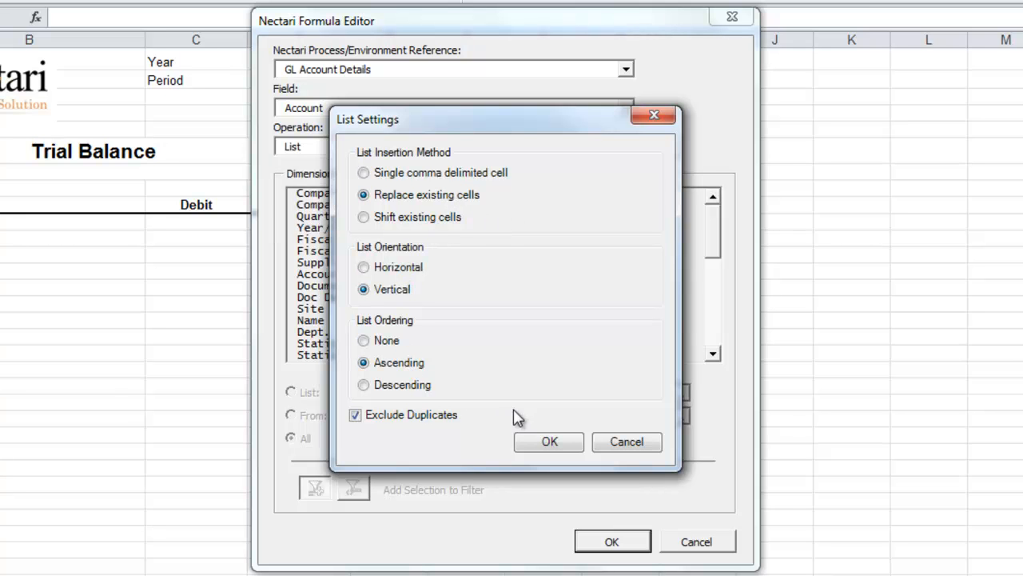
left_click(550, 441)
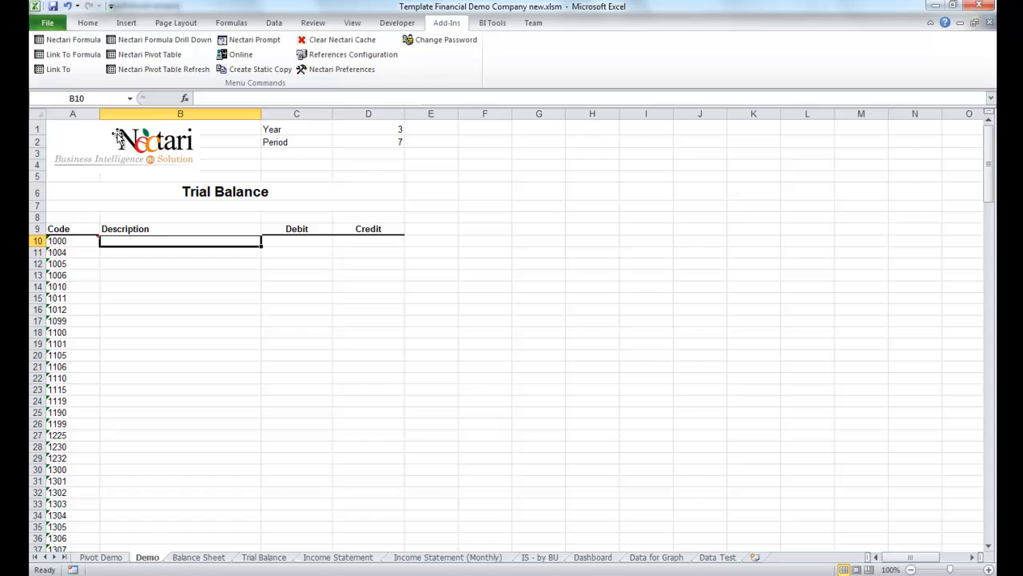
Build a Nectari Description formula on GL Account Details, Account Name field.
left_click(73, 38)
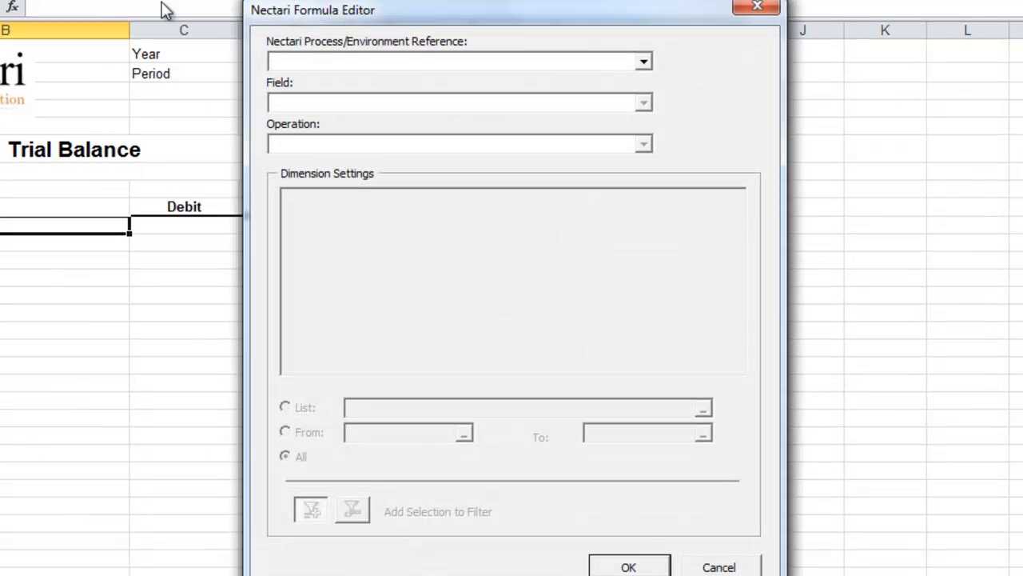
left_click(642, 60)
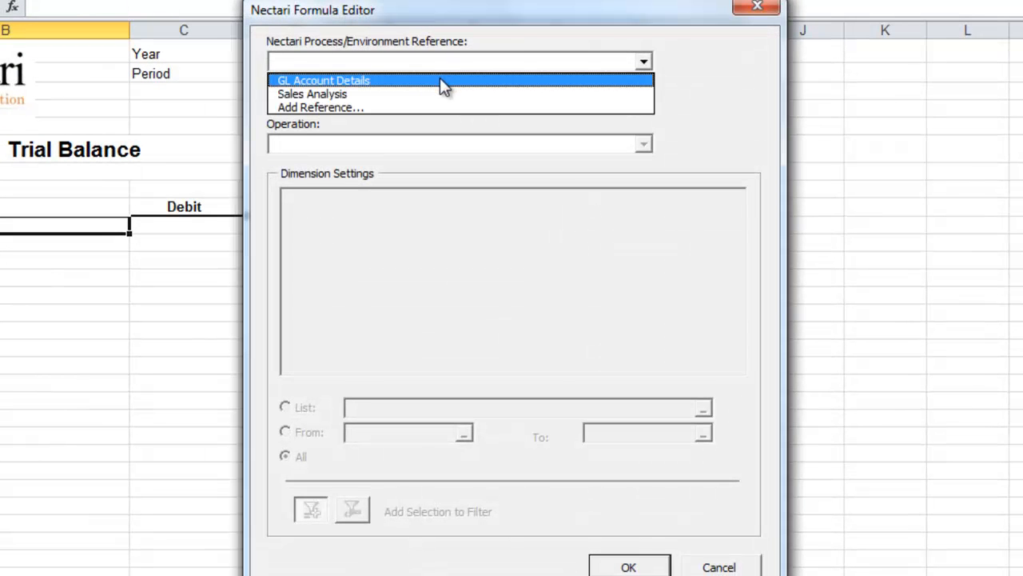
left_click(323, 80)
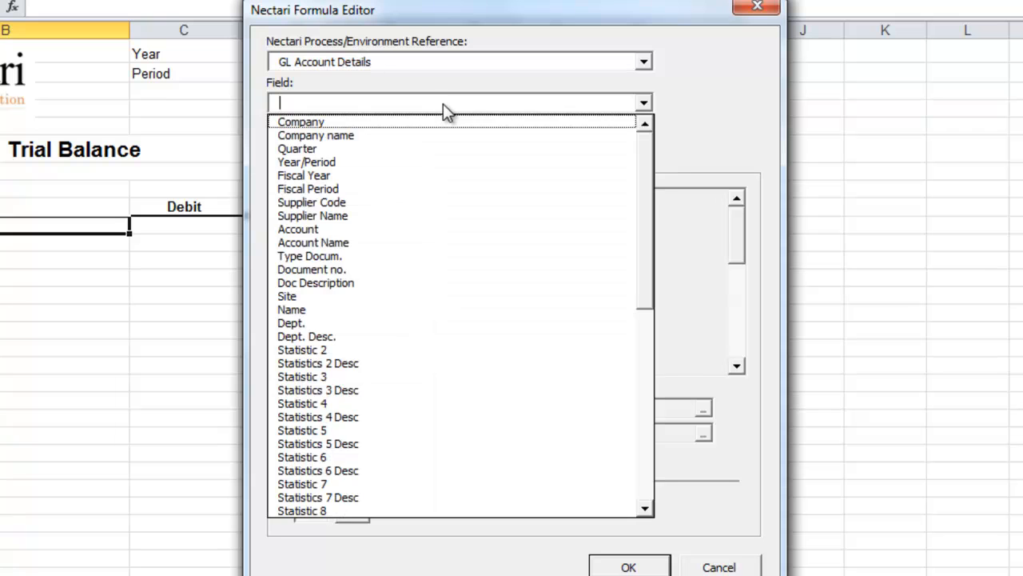
left_click(314, 243)
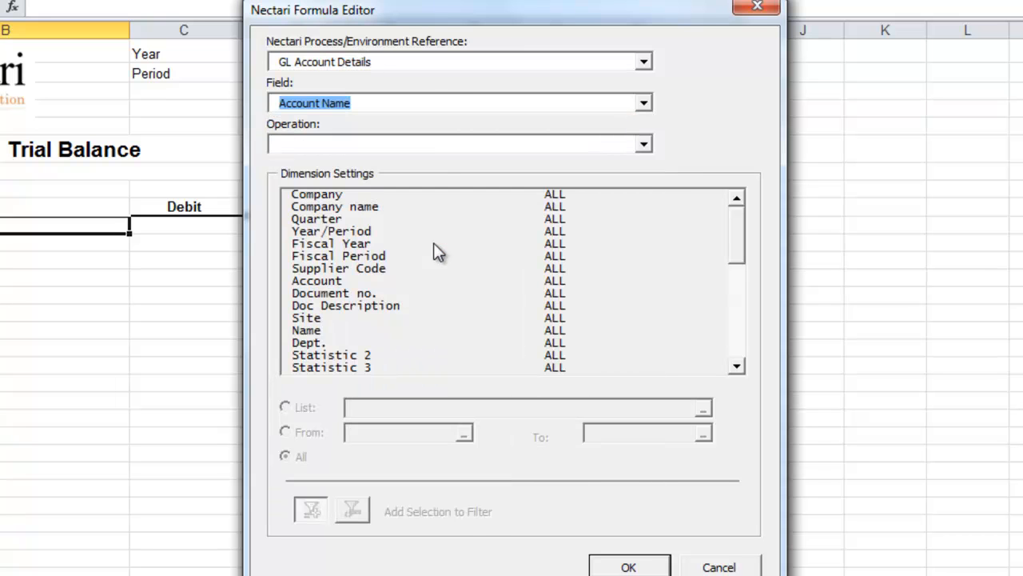
left_click(643, 144)
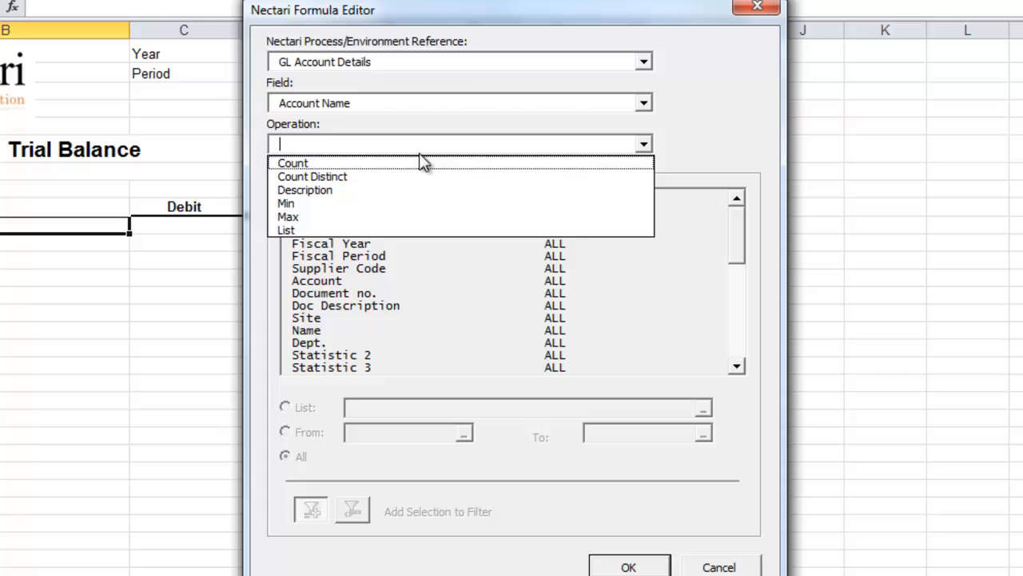
left_click(304, 189)
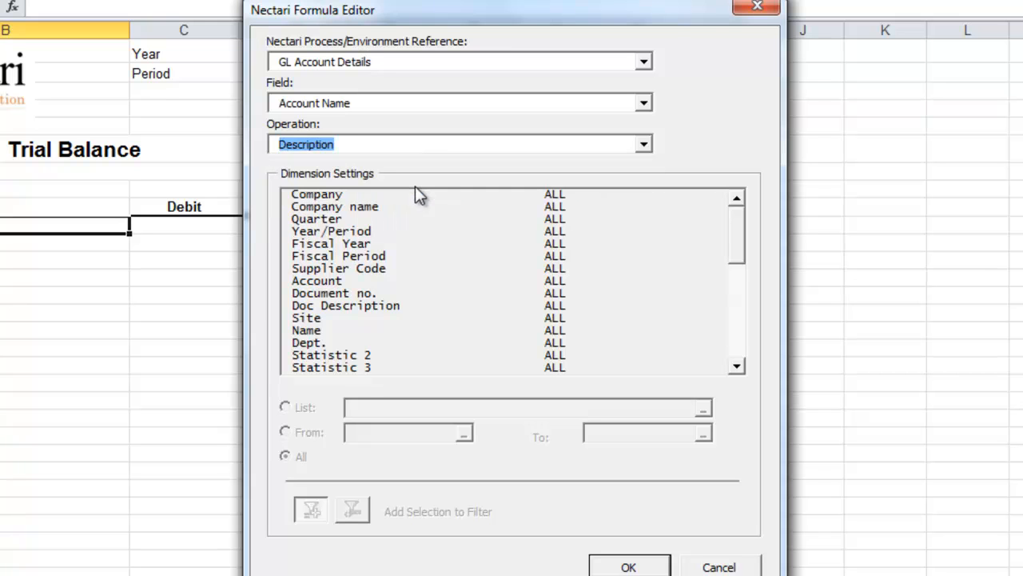
mouse_move(339, 290)
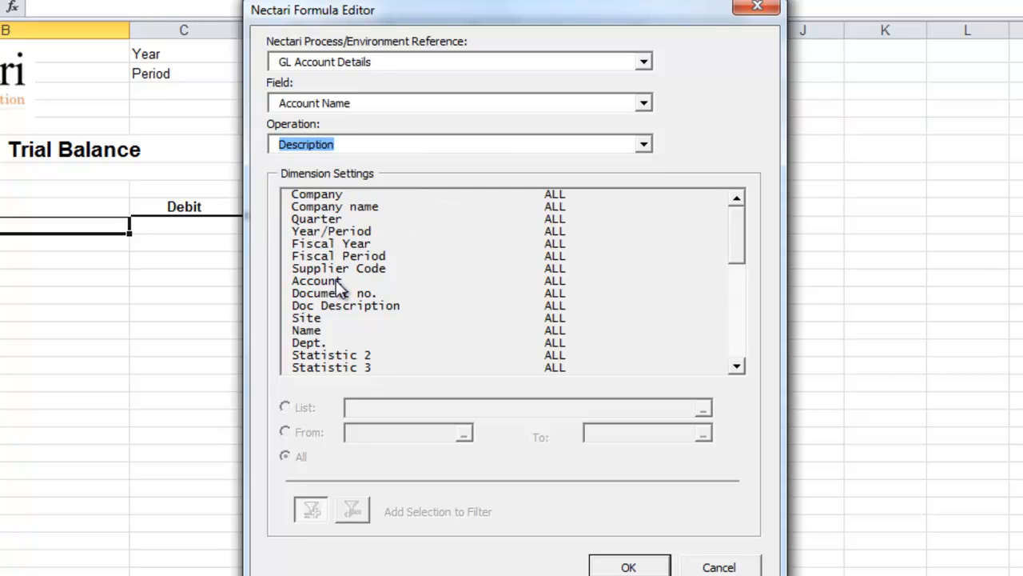
Filter Account by cell reference $A10 so it fills down, and insert the formula.
left_click(316, 281)
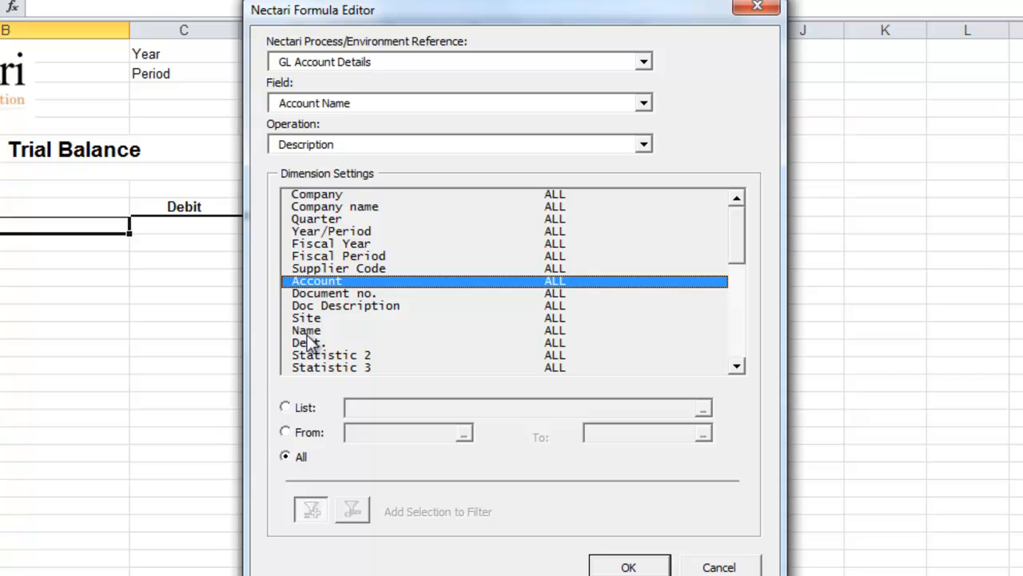
left_click(285, 408)
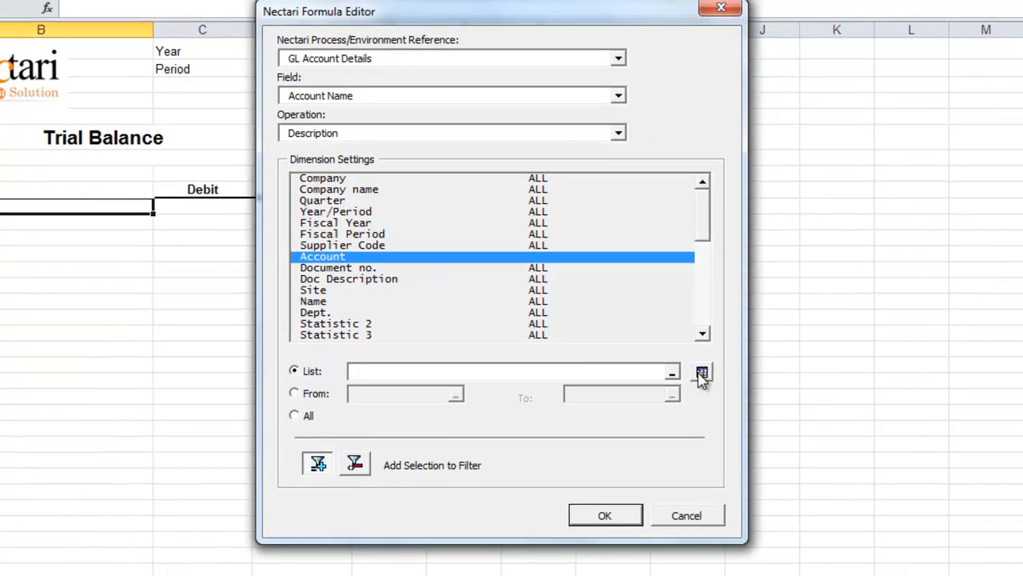
left_click(702, 373)
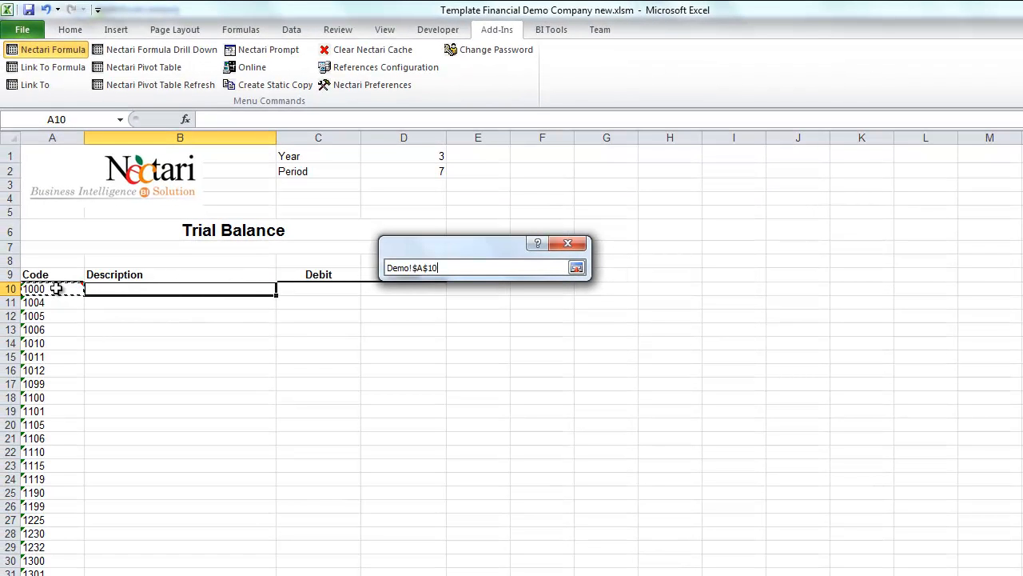
key("Backspace")
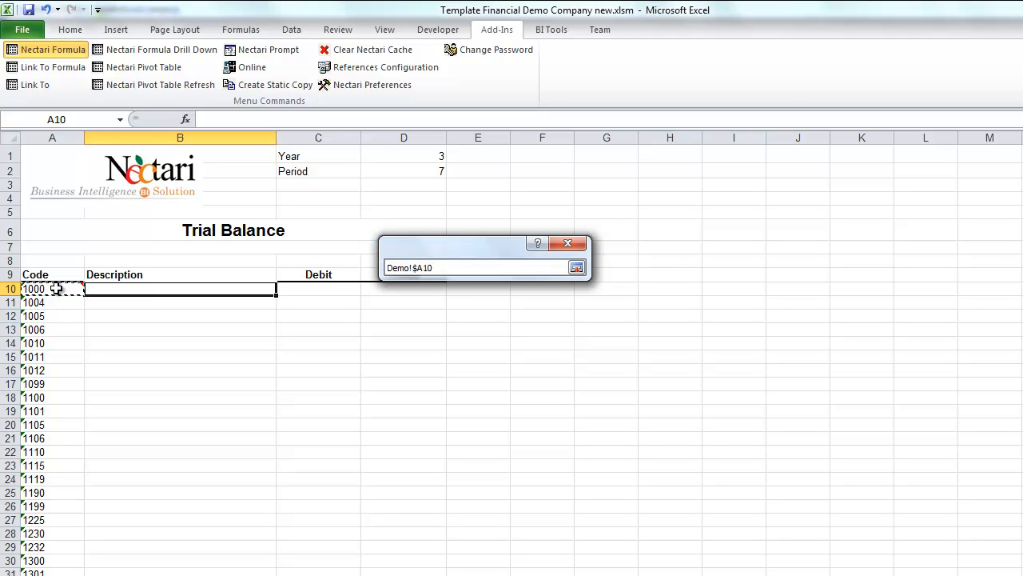
left_click(576, 267)
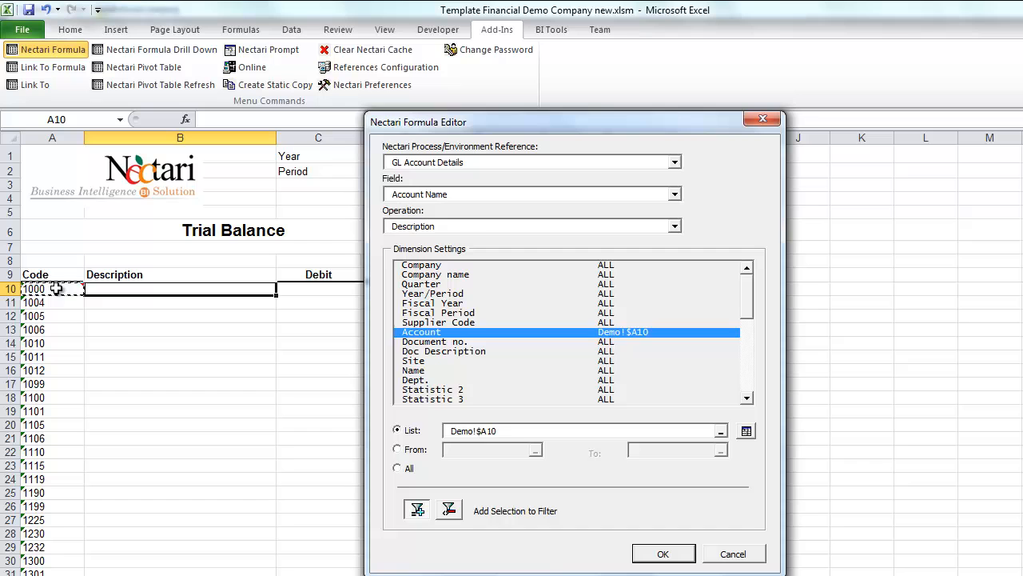
left_click(662, 553)
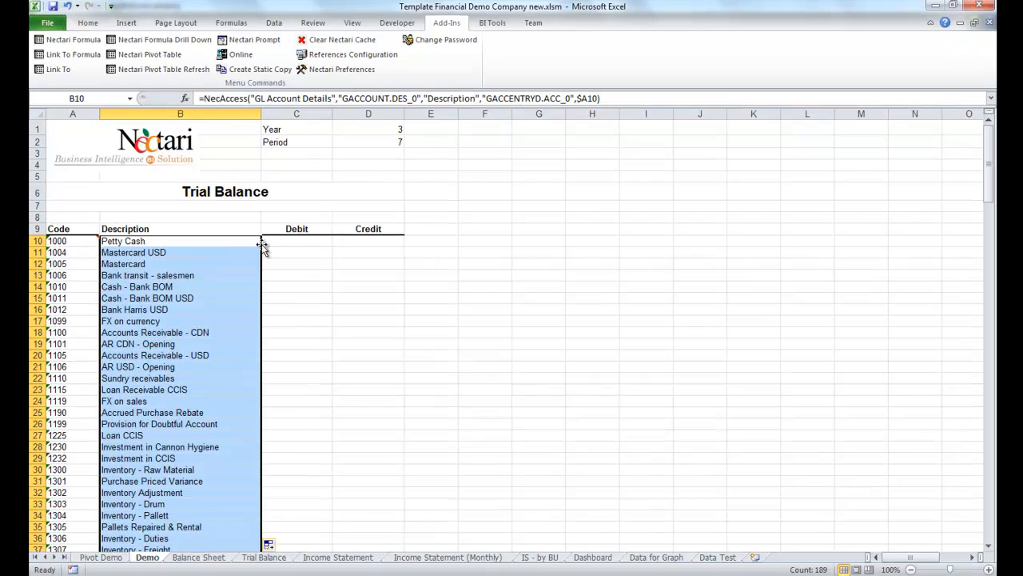
Start a Nectari formula in C10 summing the Debit Current field.
left_click(297, 240)
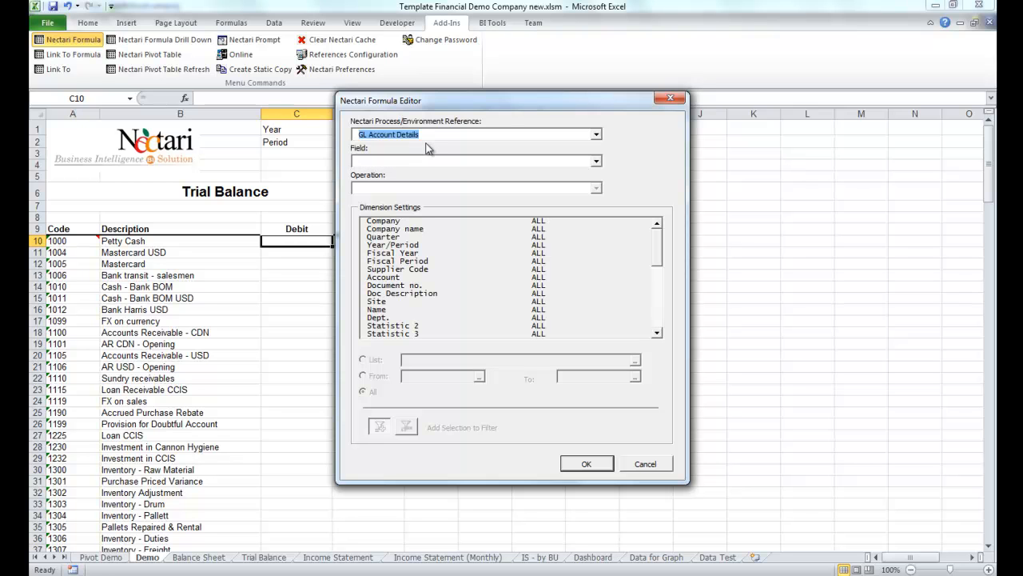
left_click(595, 160)
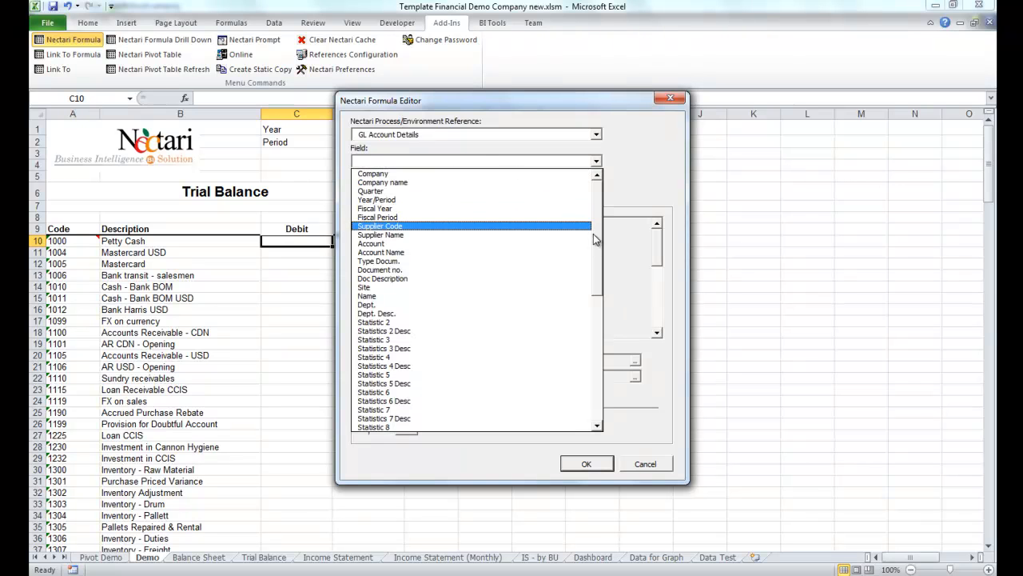
scroll("down", 3)
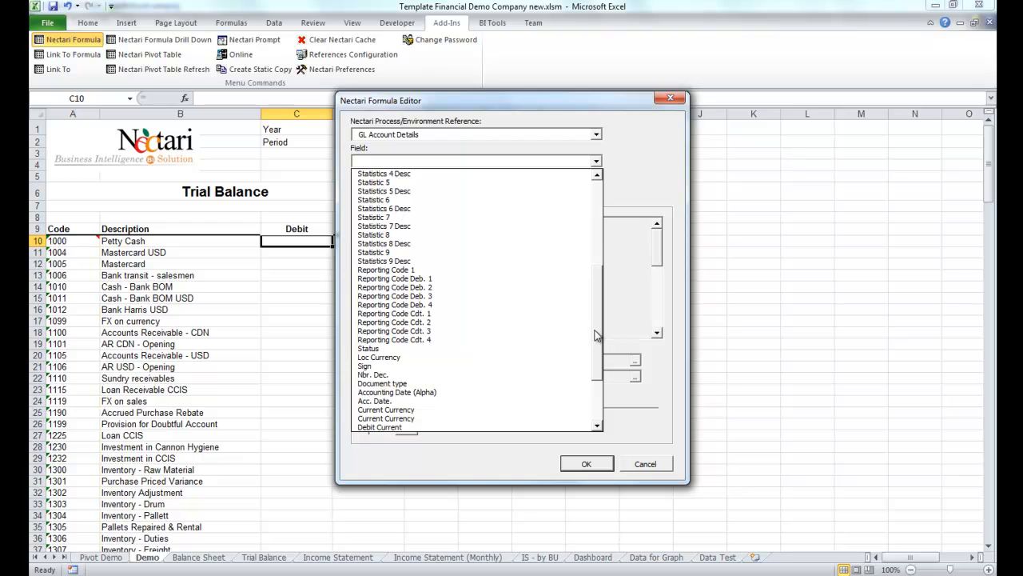
left_click(377, 425)
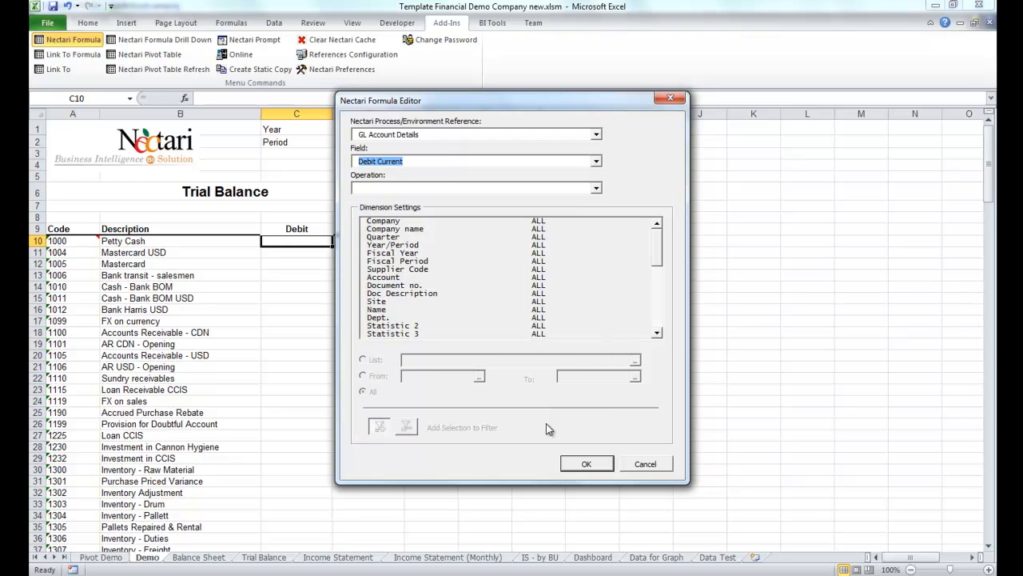
mouse_move(492, 200)
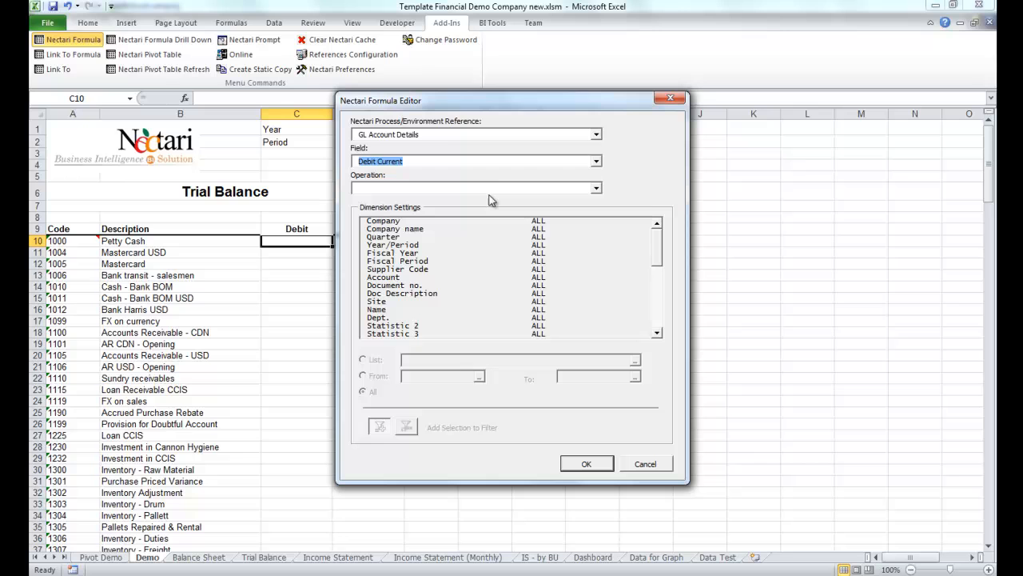
left_click(594, 189)
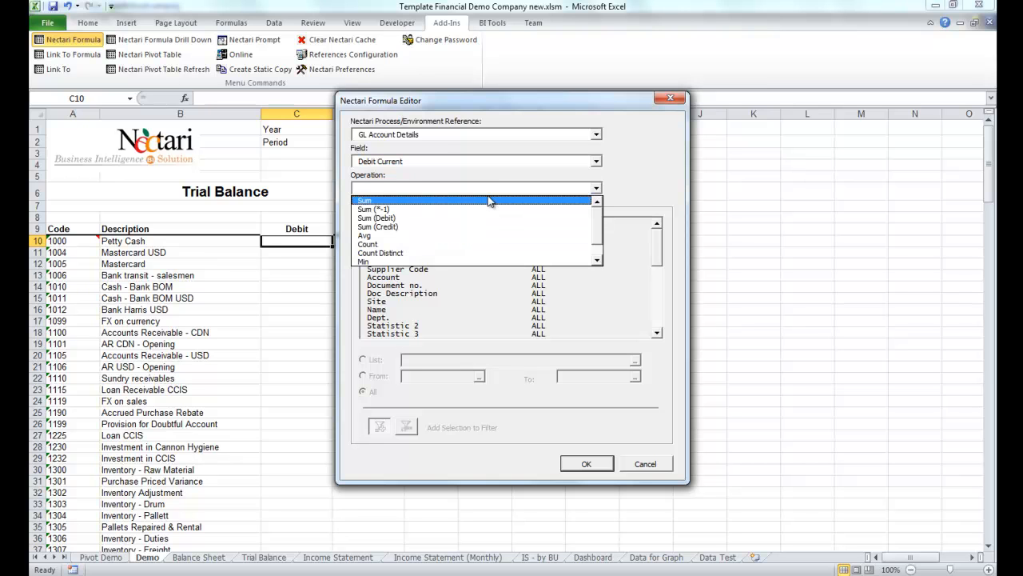
left_click(367, 199)
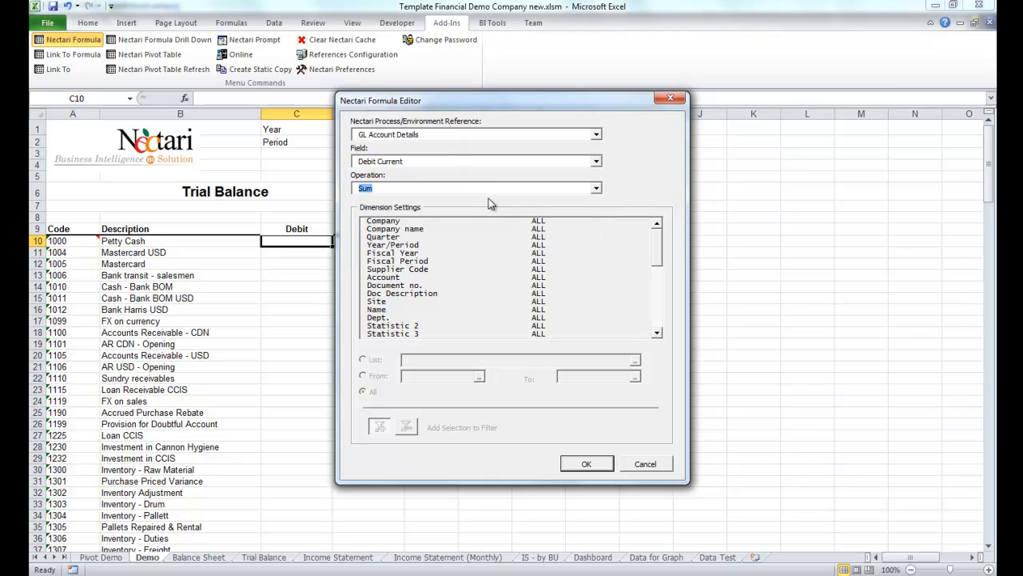
mouse_move(437, 259)
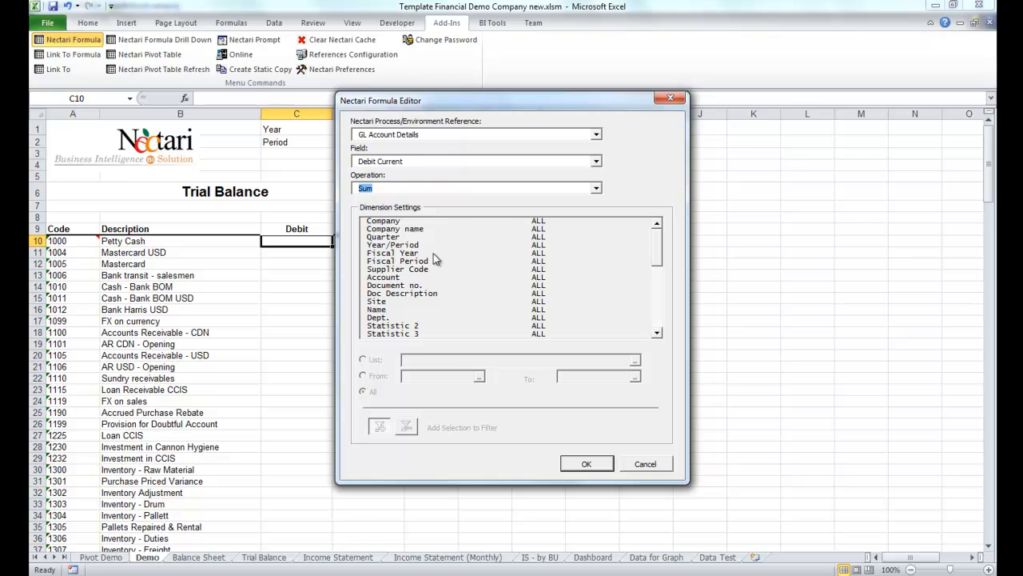
Filter Fiscal Year by D1, Period 1 to D2 and Account A10, then insert the formula.
left_click(393, 252)
type("Demo!$D$1")
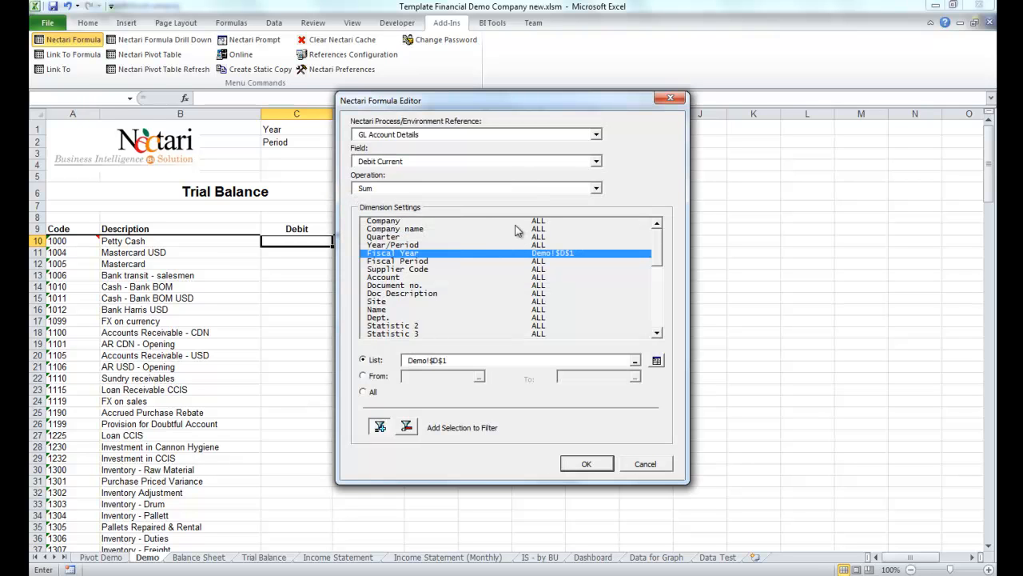
left_click(396, 260)
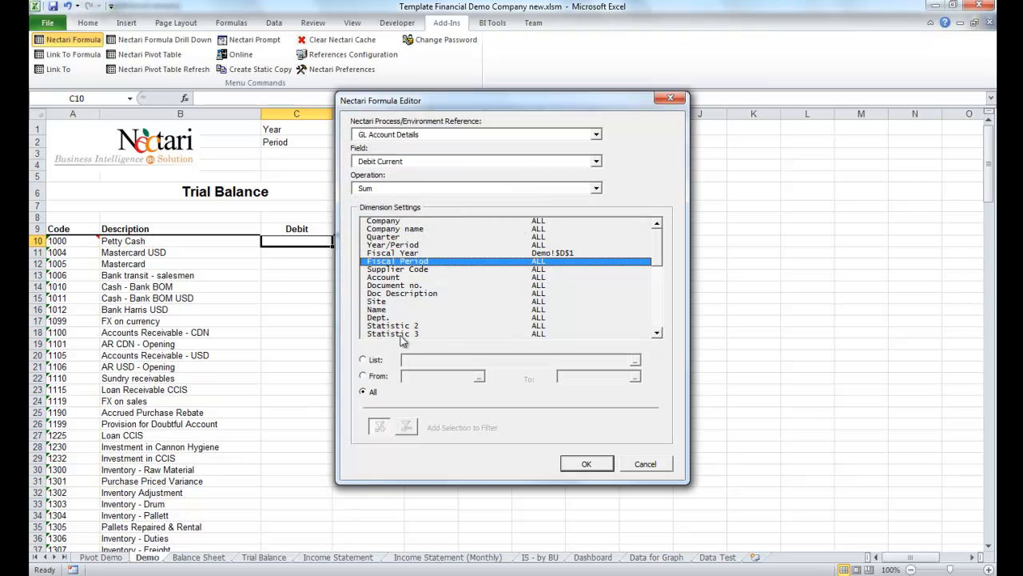
left_click(365, 376)
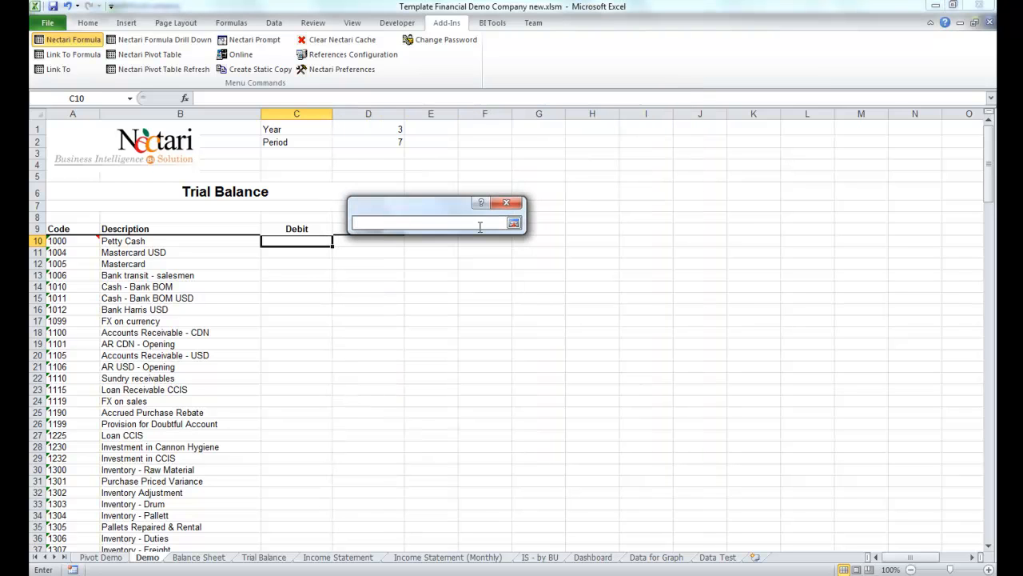
left_click(515, 224)
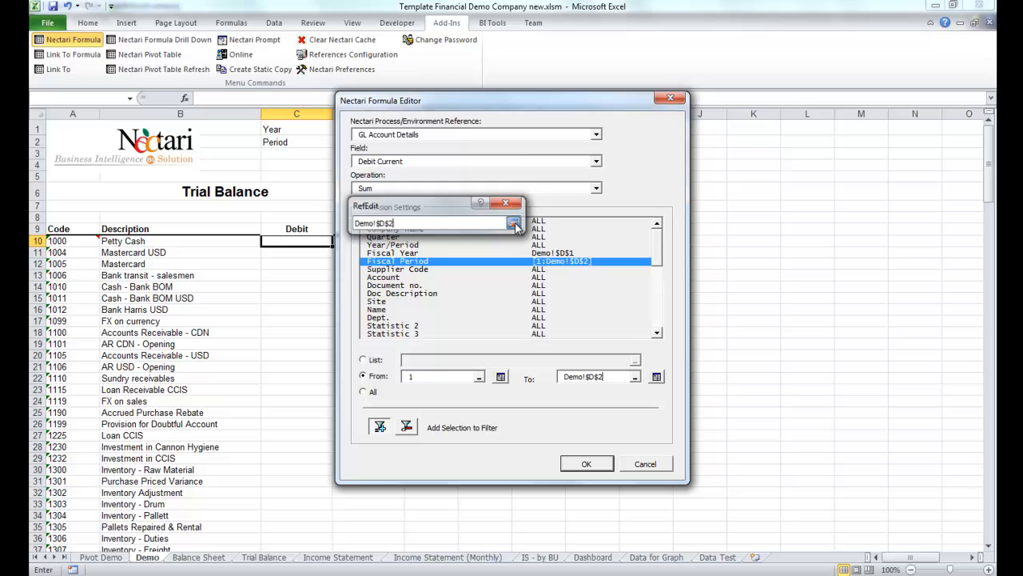
left_click(384, 277)
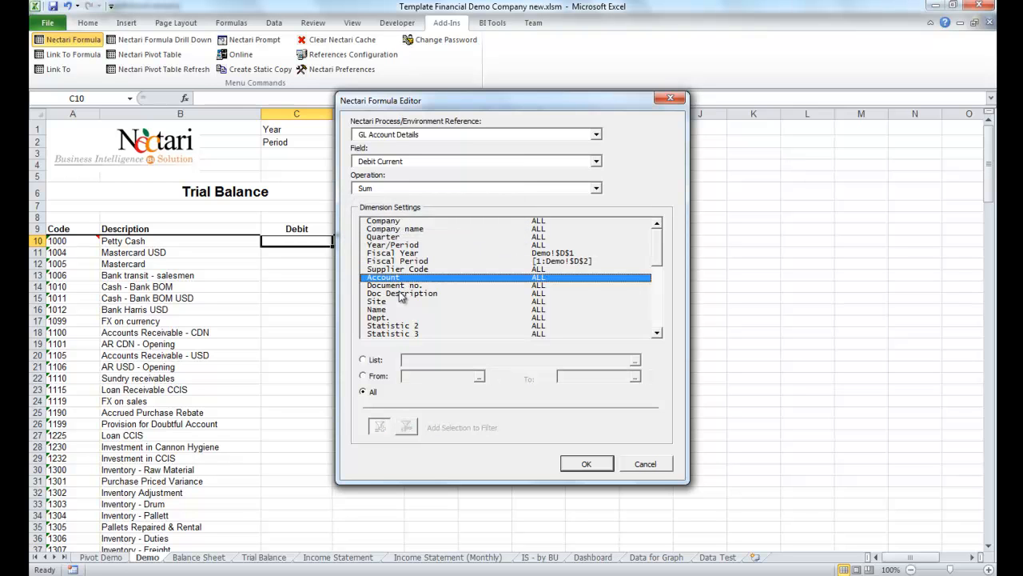
left_click(363, 358)
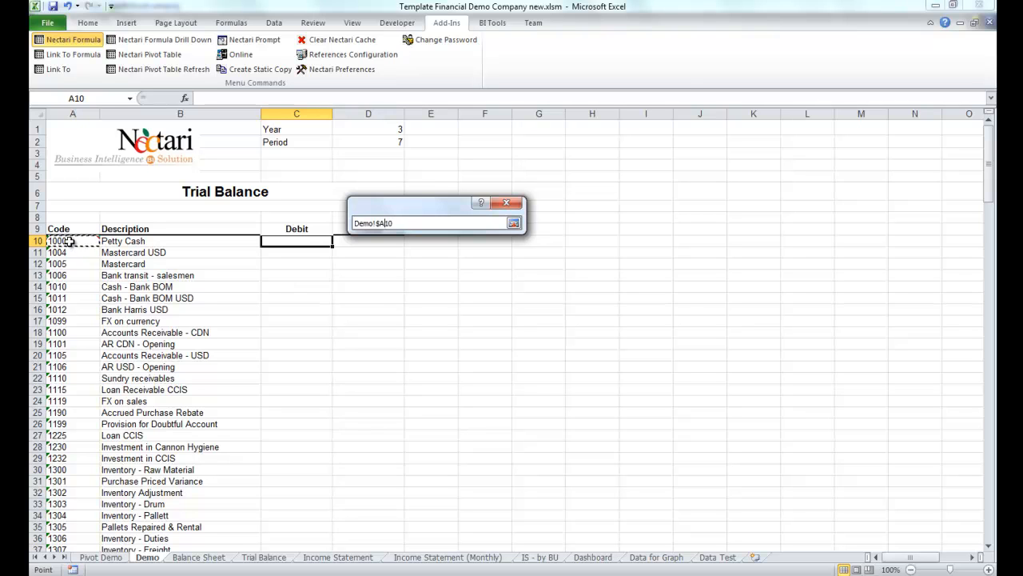
left_click(513, 224)
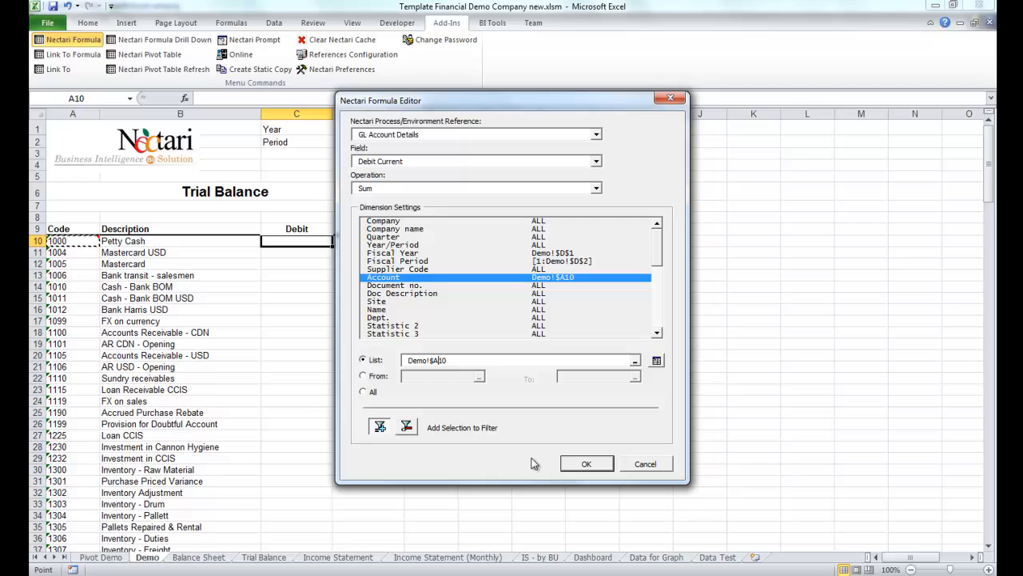
left_click(585, 463)
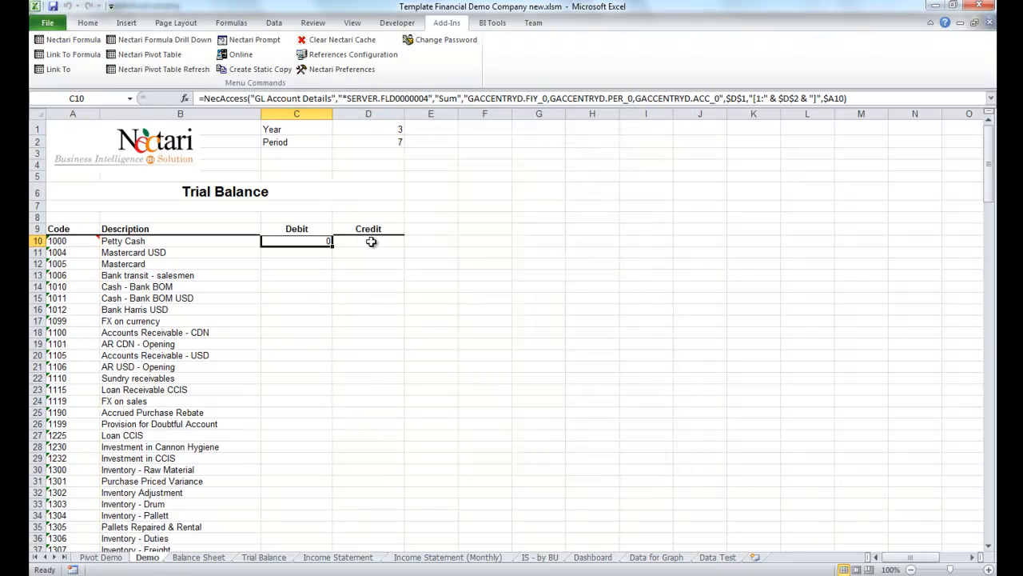
mouse_move(358, 240)
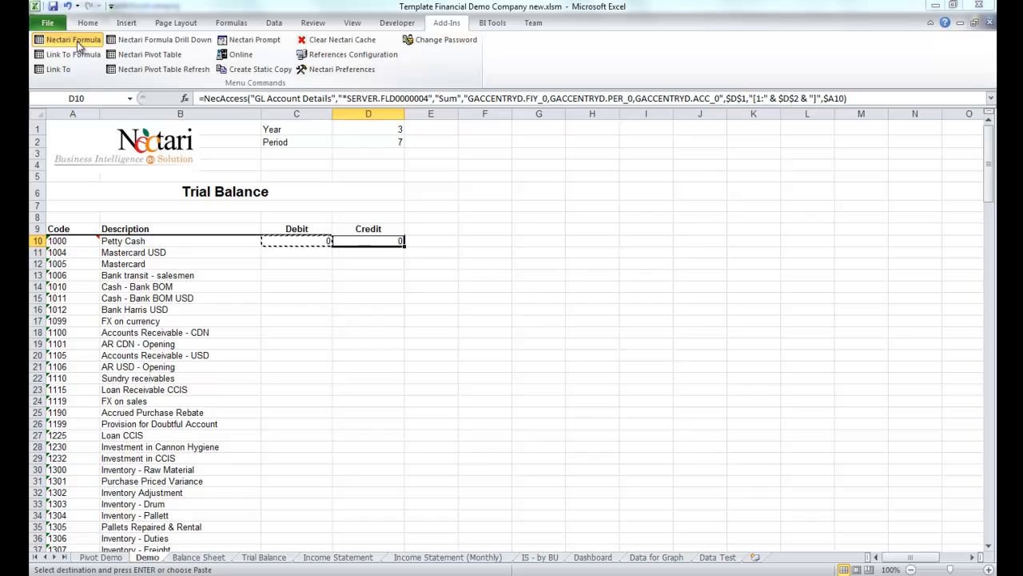
Change the copied formula in D10 to sum Credit Current instead of Debit Current.
left_click(74, 39)
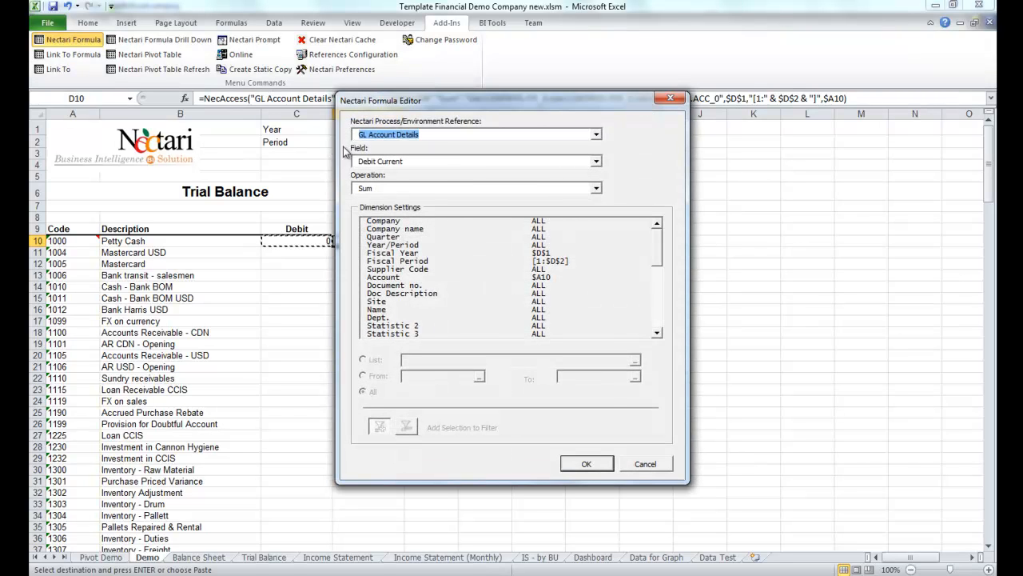
left_click(596, 160)
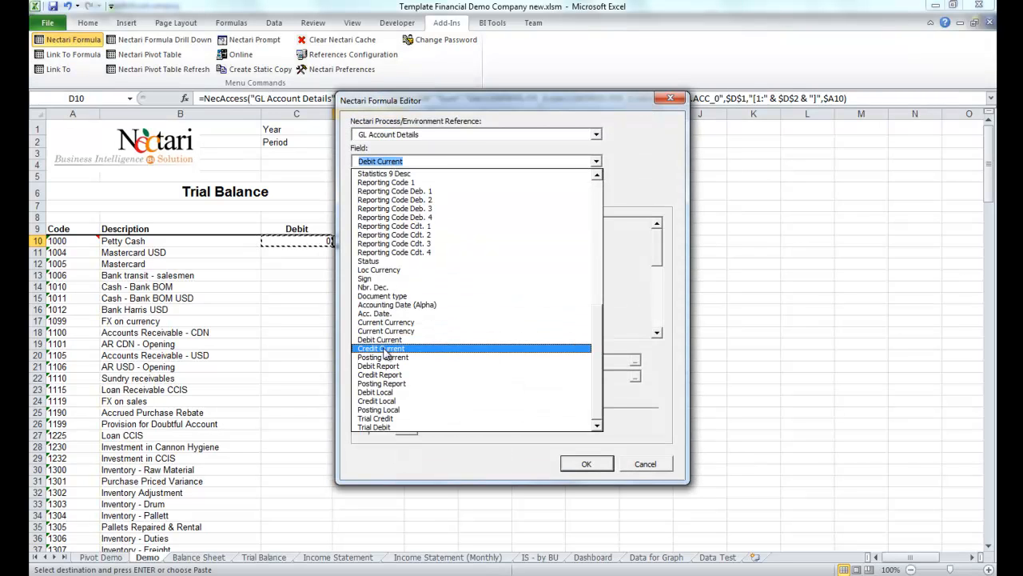
left_click(380, 348)
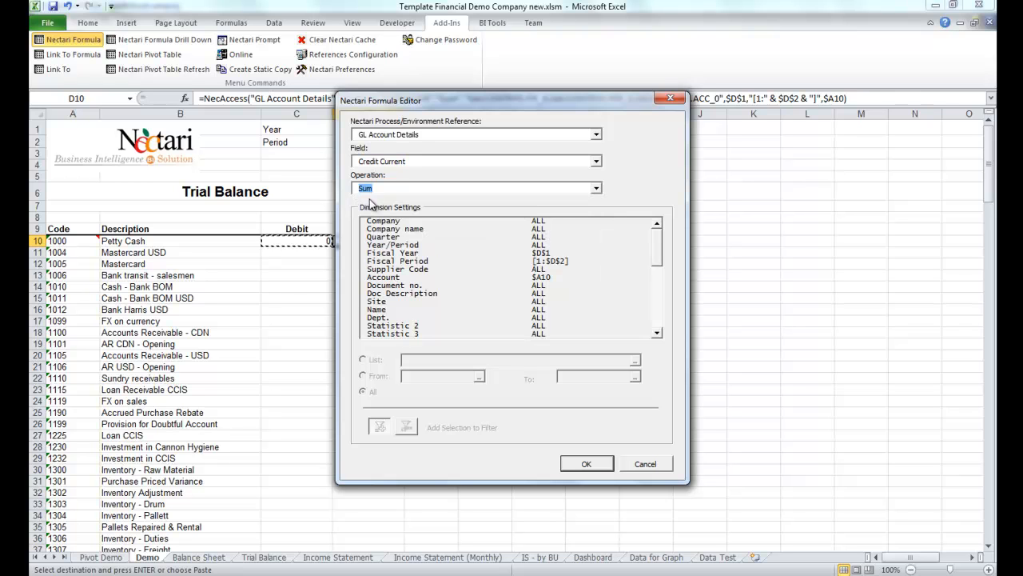
left_click(585, 464)
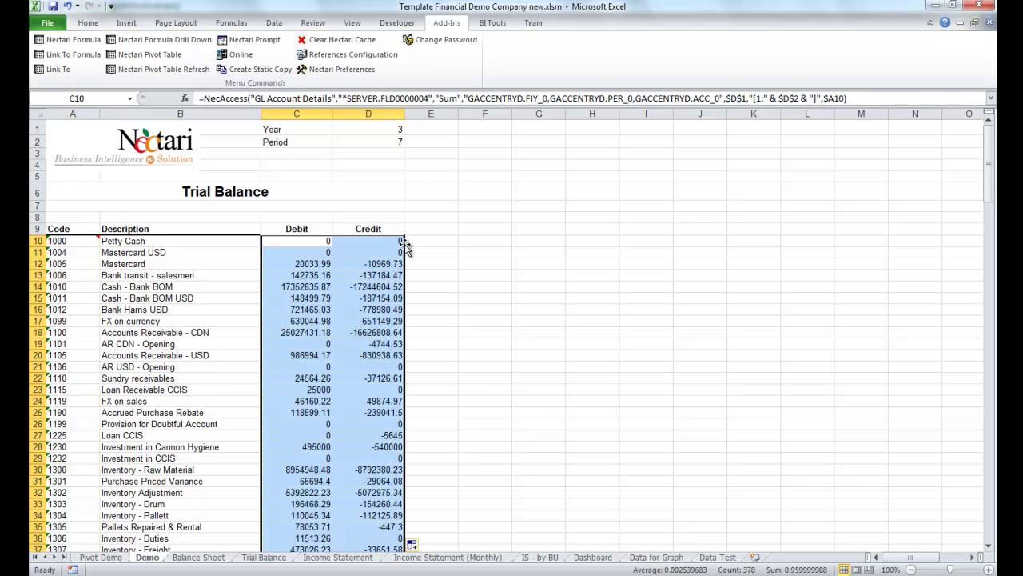
mouse_move(382, 167)
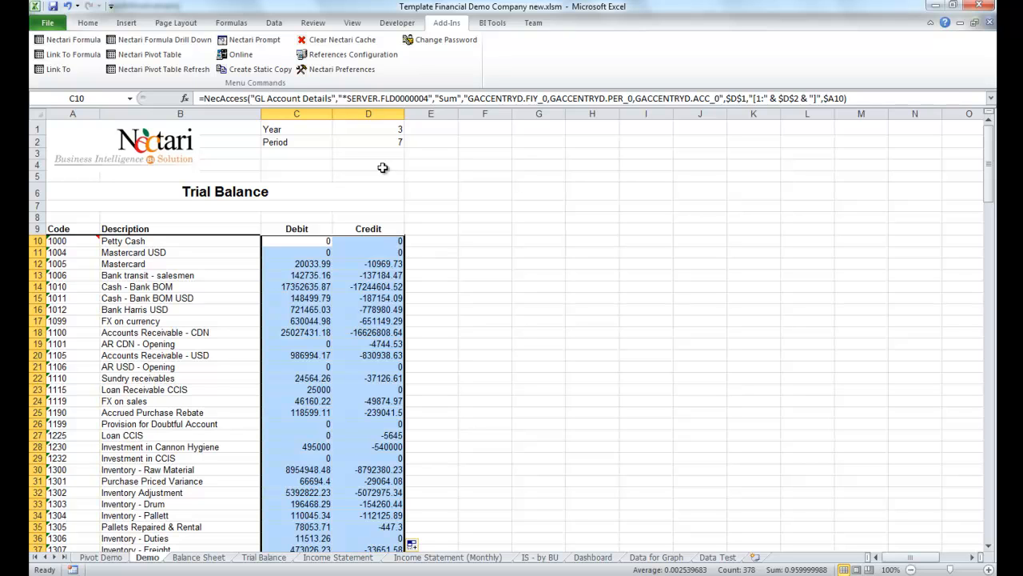
Set the Period to 8 and drill down into the Bank transit - salesmen debit amount.
left_click(368, 141)
type("8")
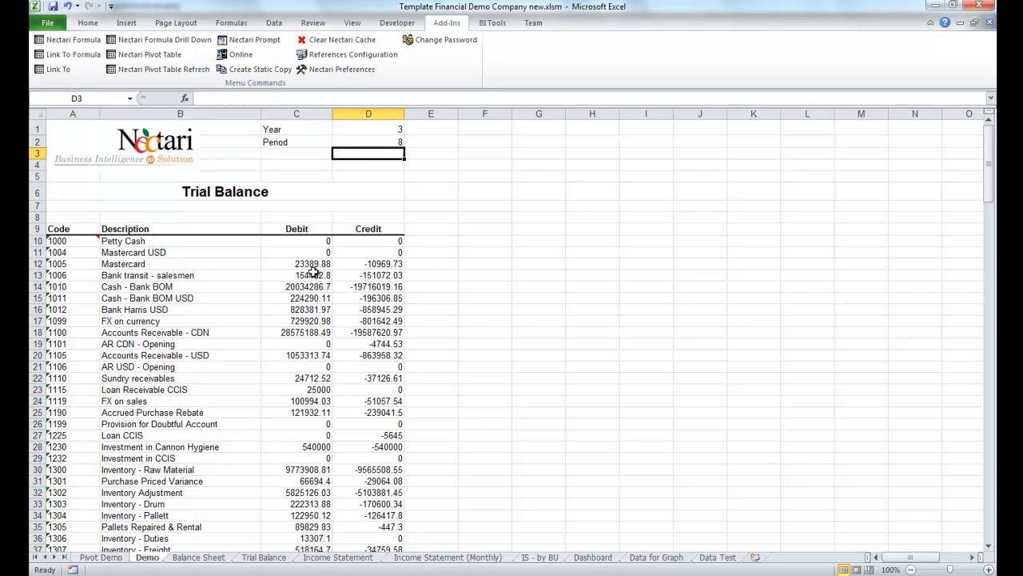
left_click(297, 275)
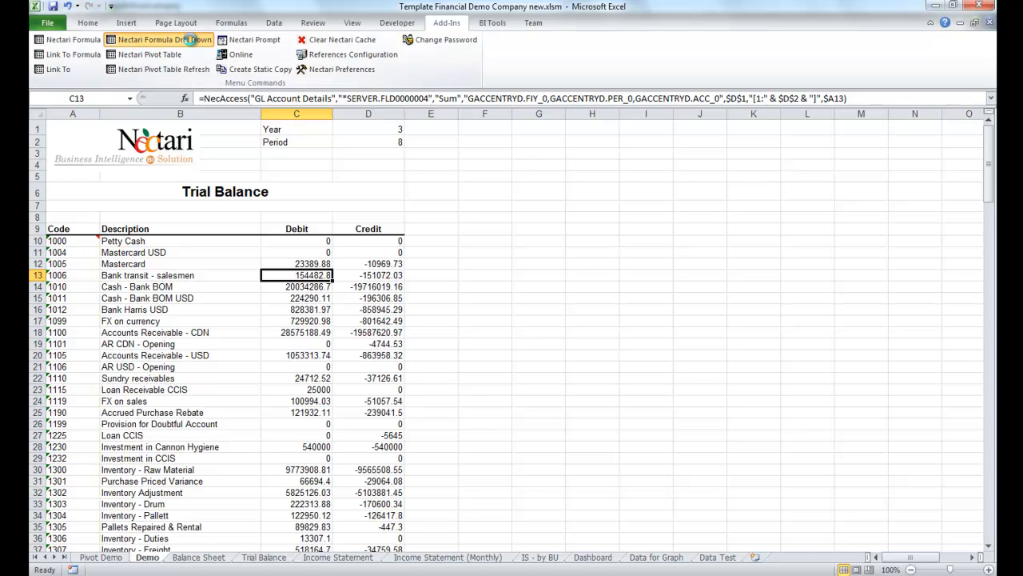
left_click(163, 38)
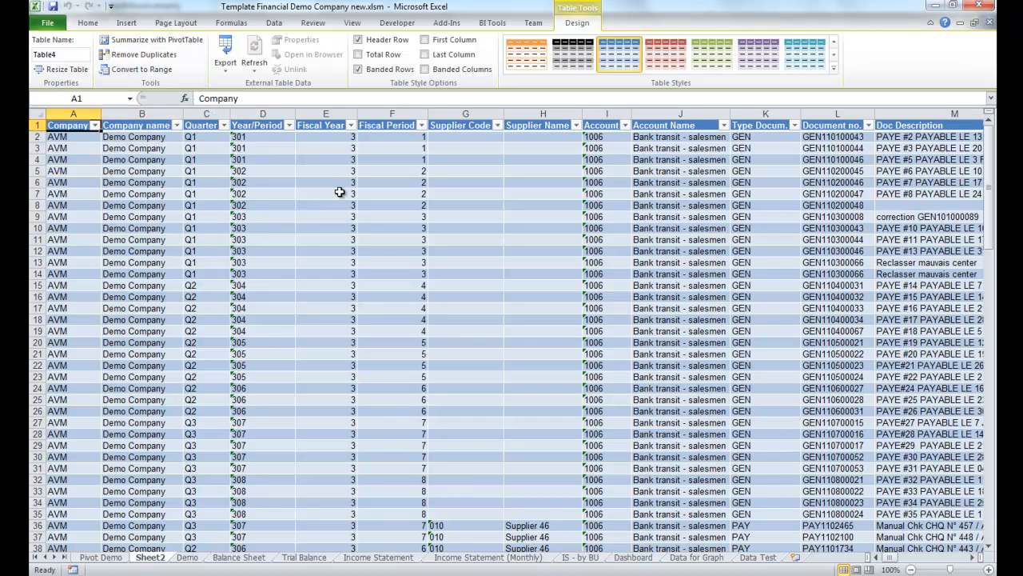
mouse_move(195, 454)
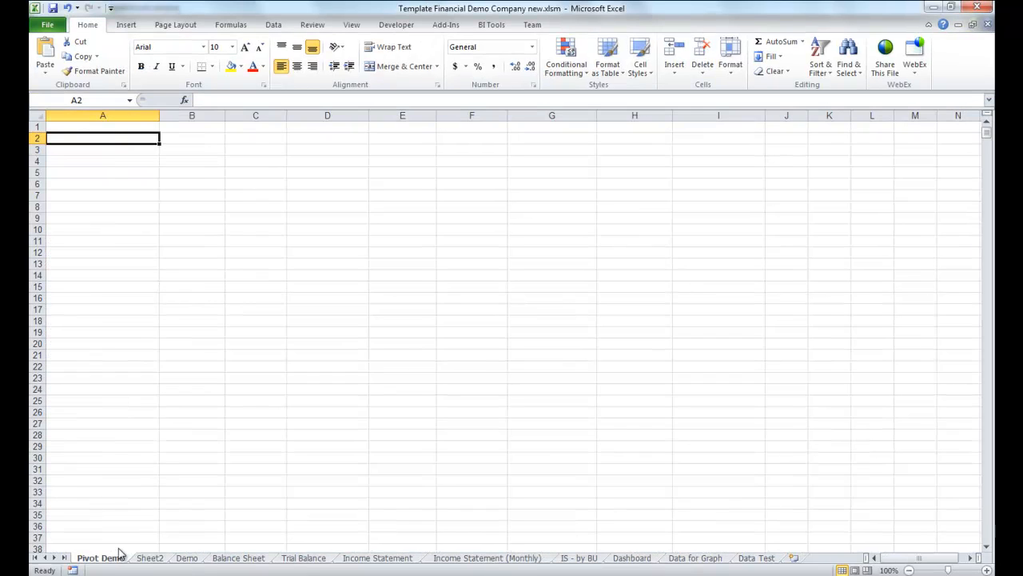
mouse_move(419, 121)
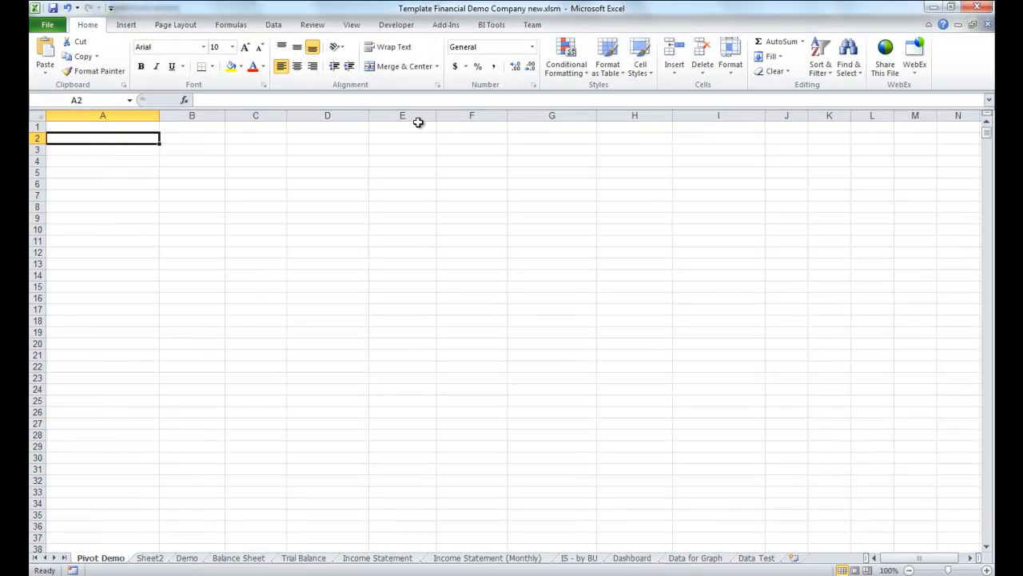
Create a Nectari pivot table at A2 from the Orders process in Nectari For Sage.
left_click(444, 24)
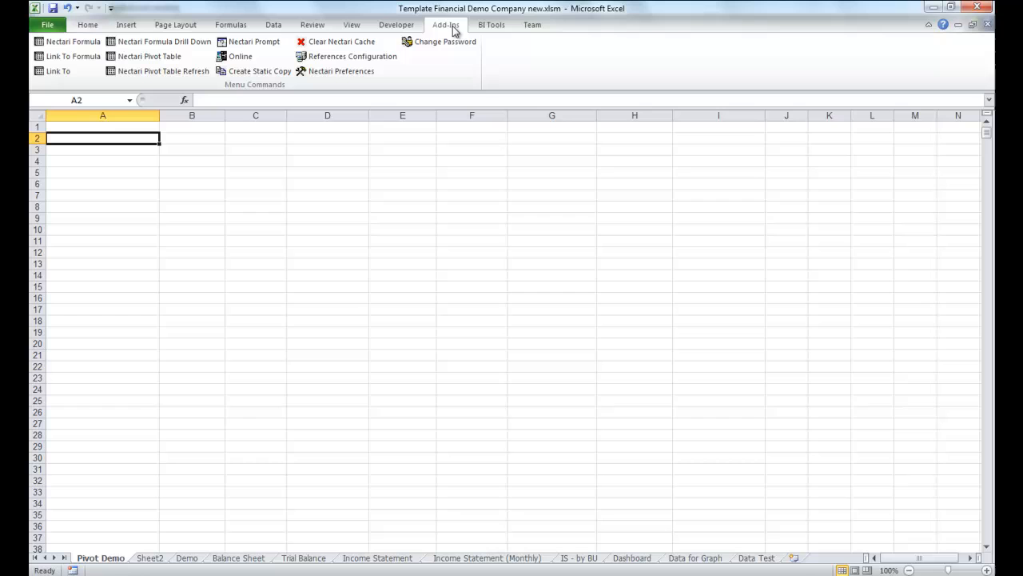
mouse_move(147, 56)
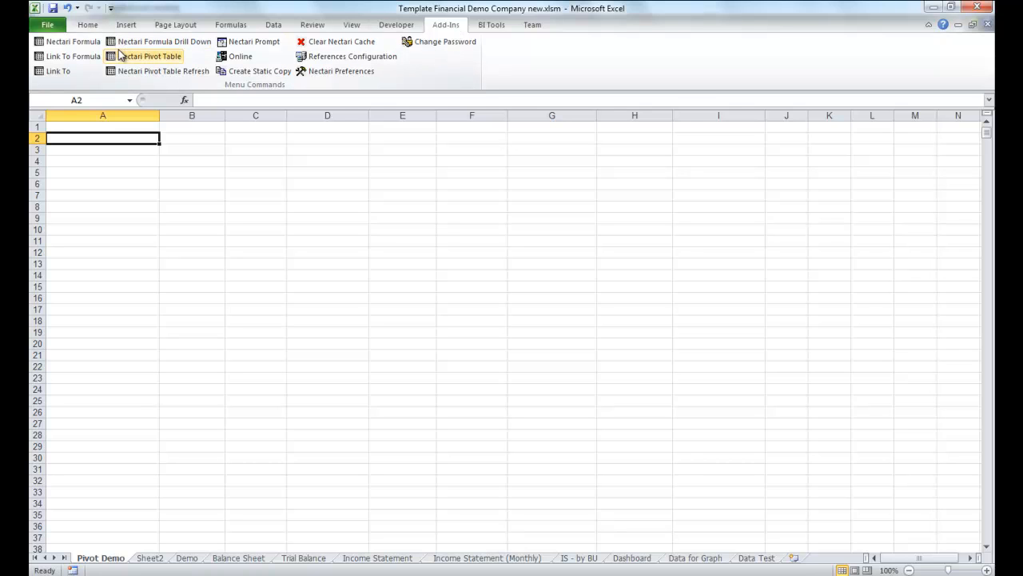
left_click(148, 56)
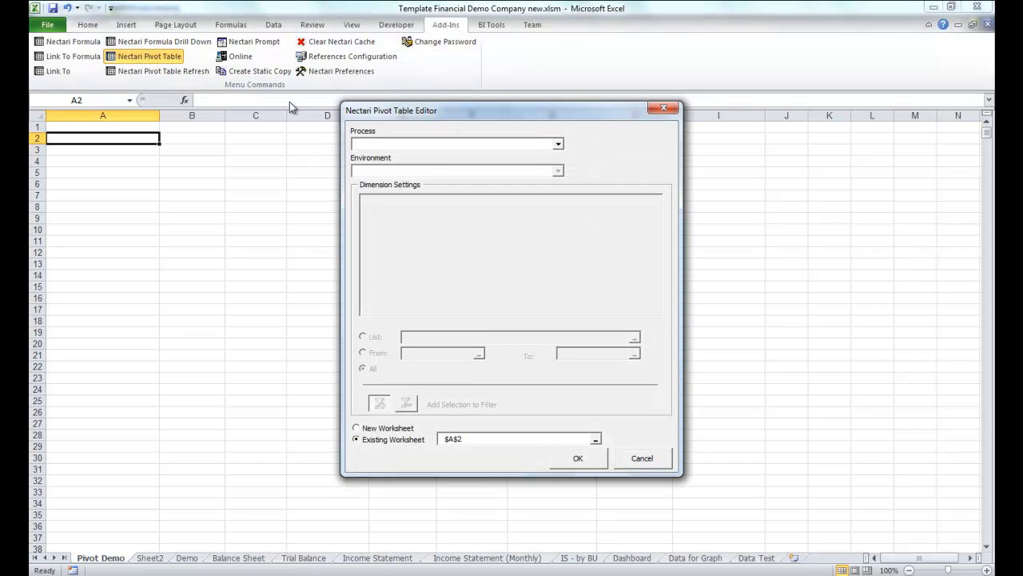
left_click(556, 144)
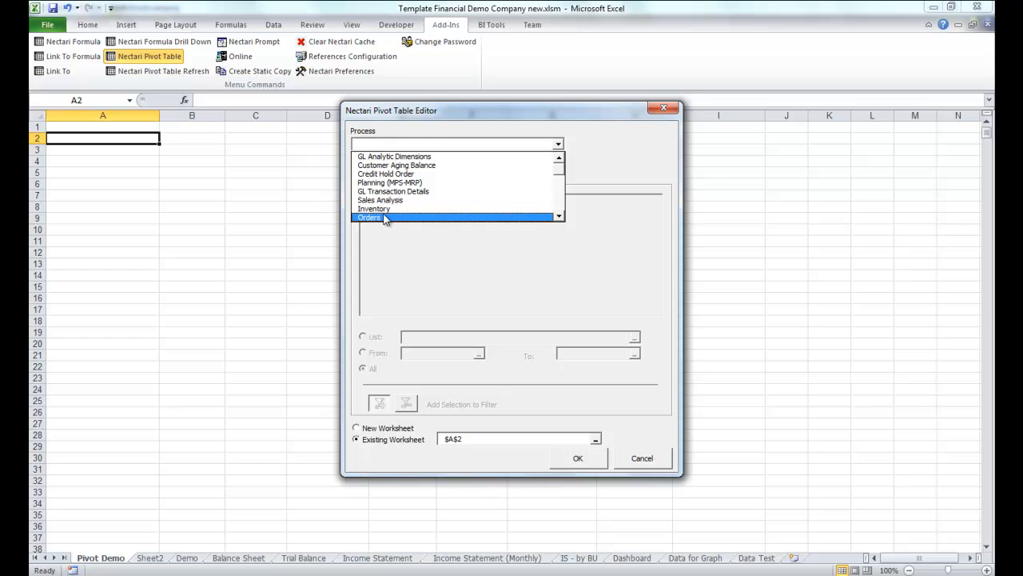
left_click(370, 218)
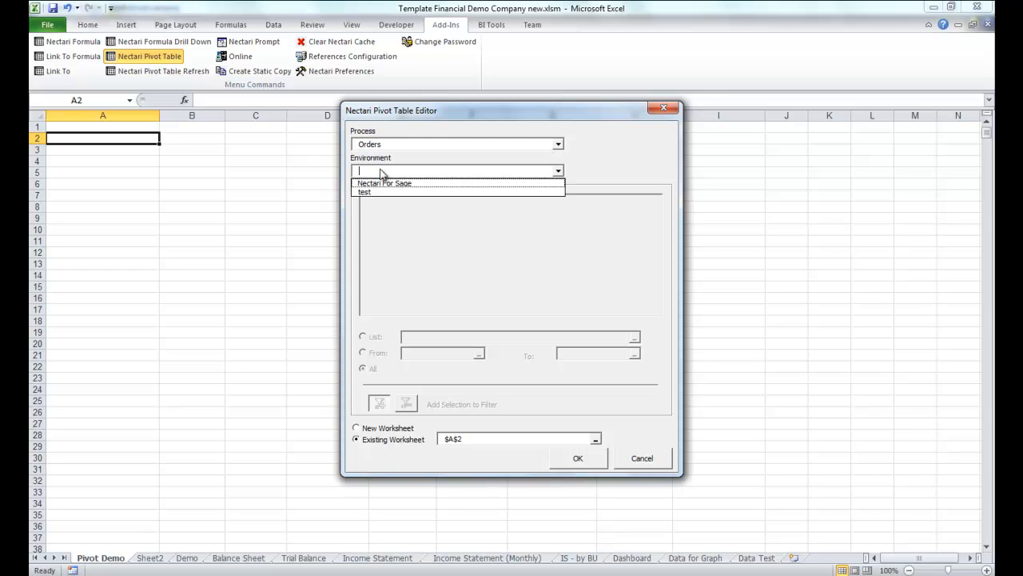
left_click(384, 182)
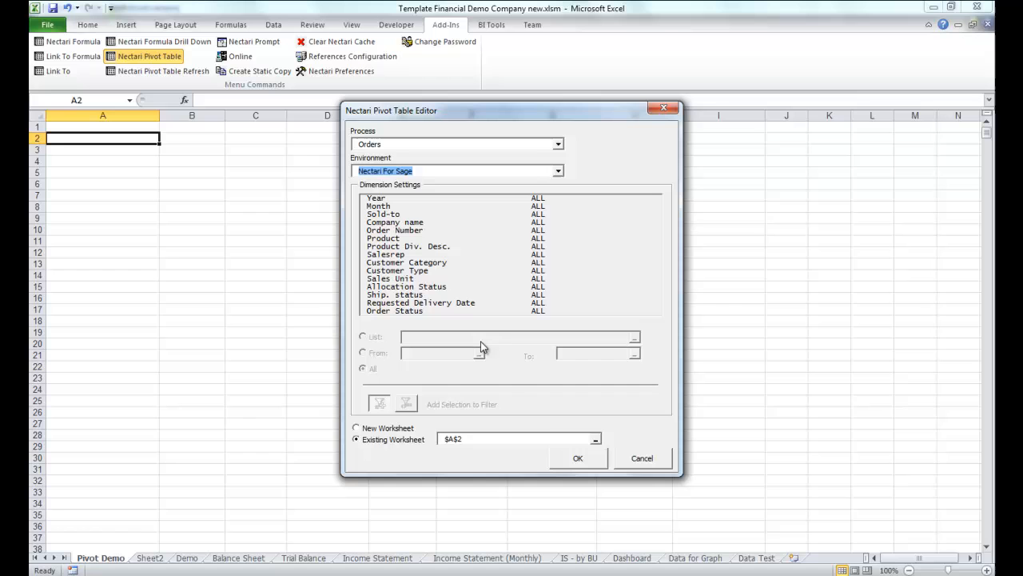
left_click(578, 457)
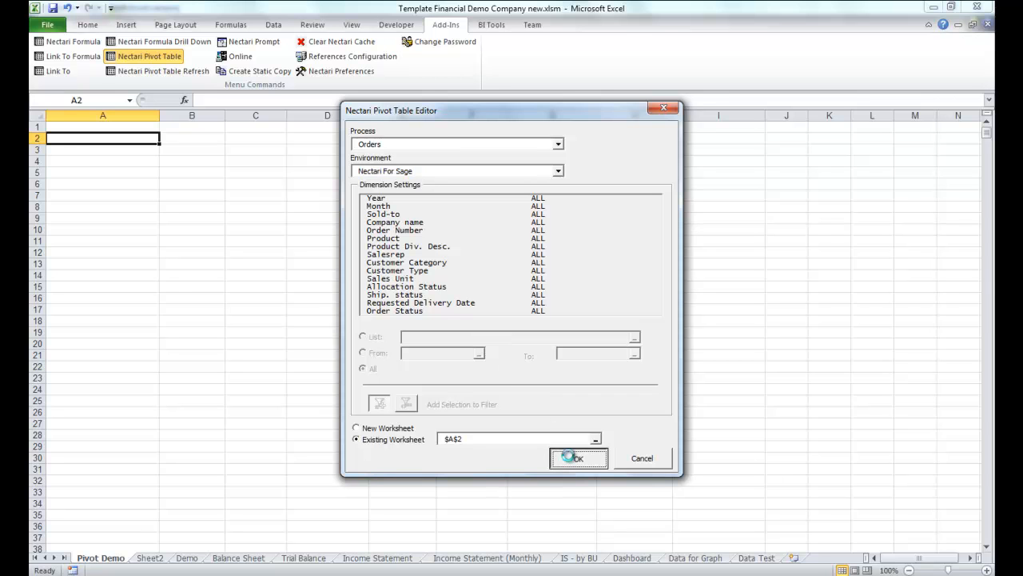
left_click(579, 457)
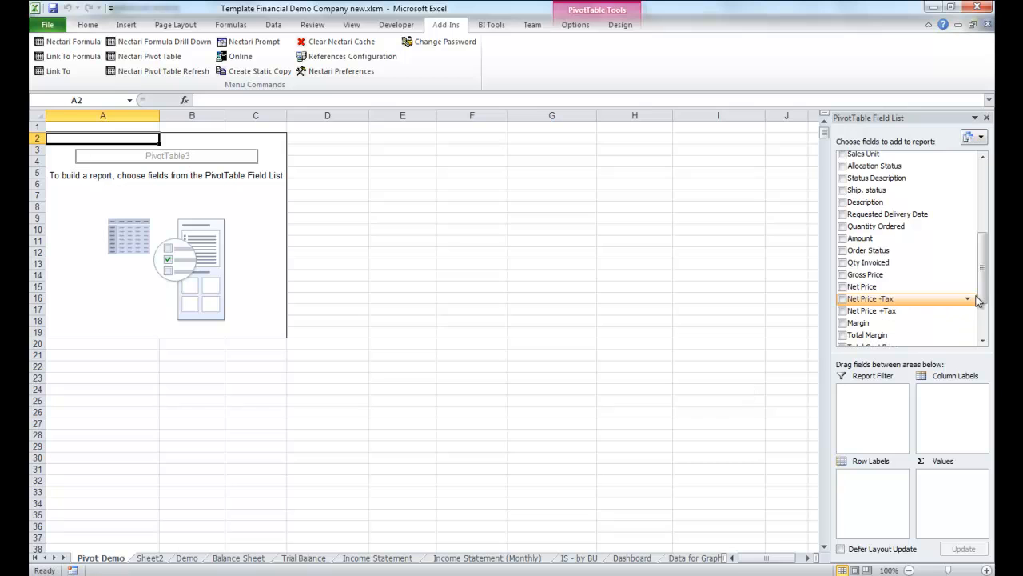
Add Year, Month and Salesrep Name as row labels in the pivot table.
scroll("up", 3)
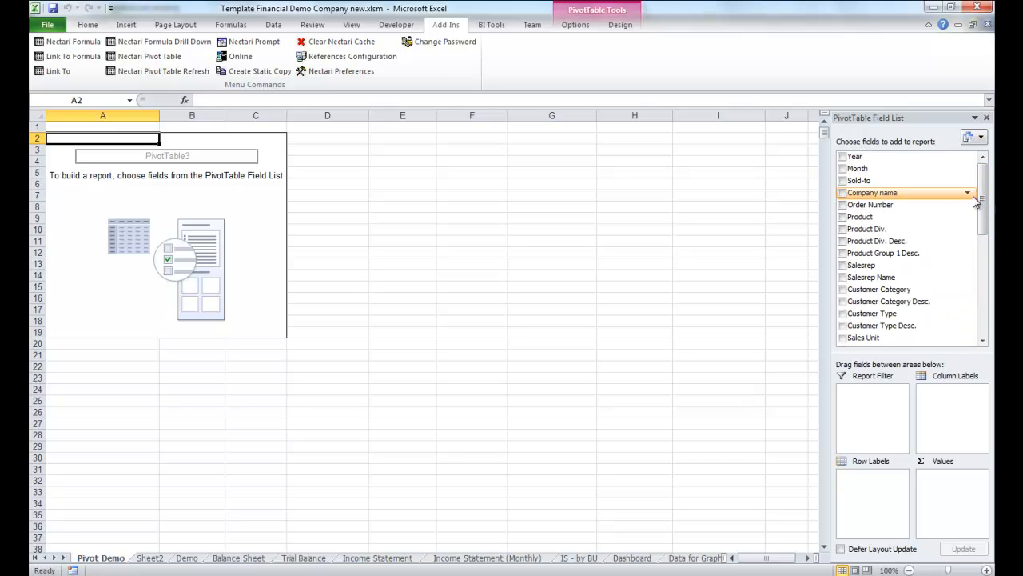
left_click_drag(854, 157, 856, 491)
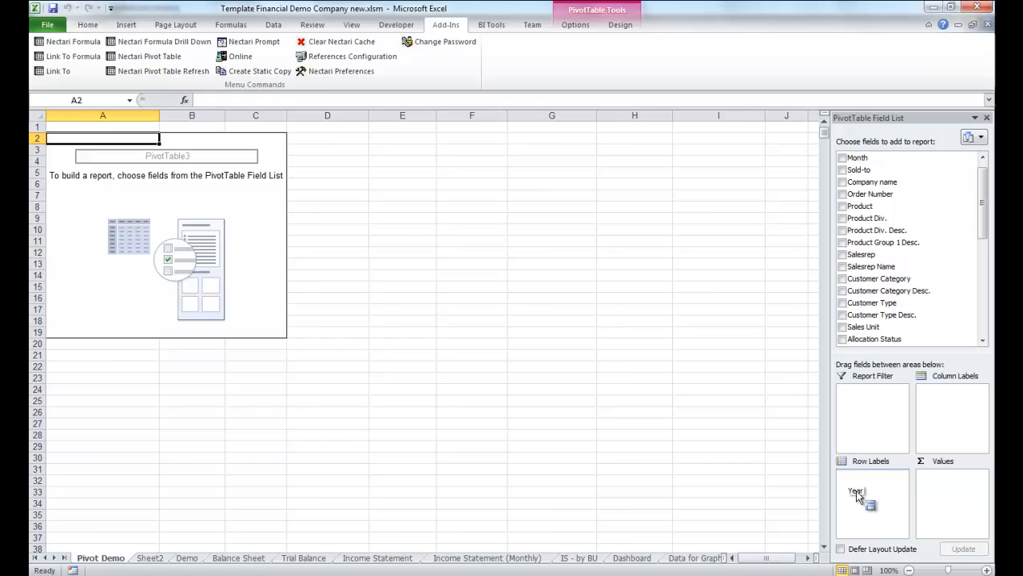
left_click_drag(857, 491, 871, 475)
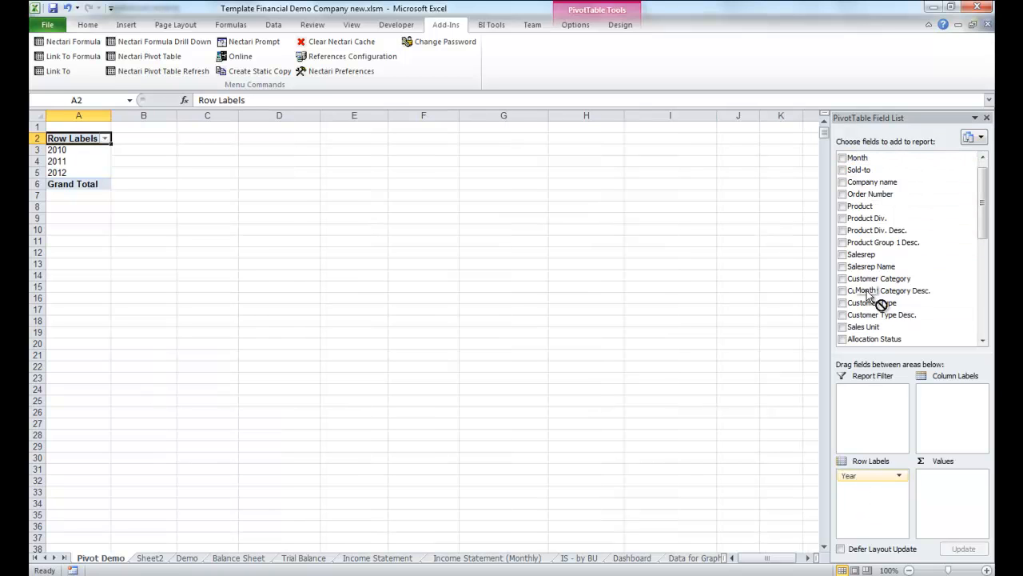
left_click(841, 158)
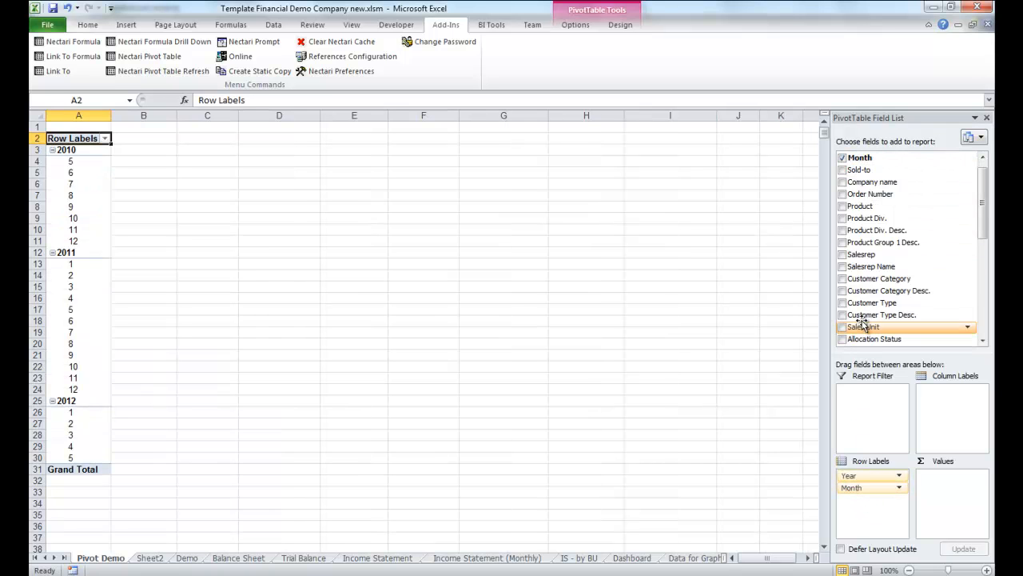
left_click_drag(871, 254, 878, 508)
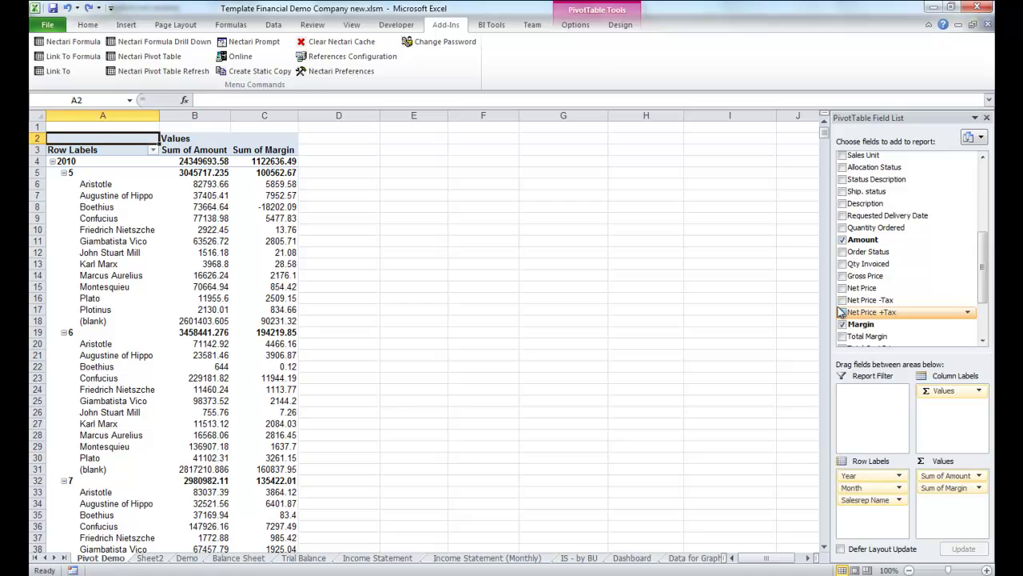
Add a Customer Type Desc. slicer and filter the pivot to Distributor customers.
left_click(620, 26)
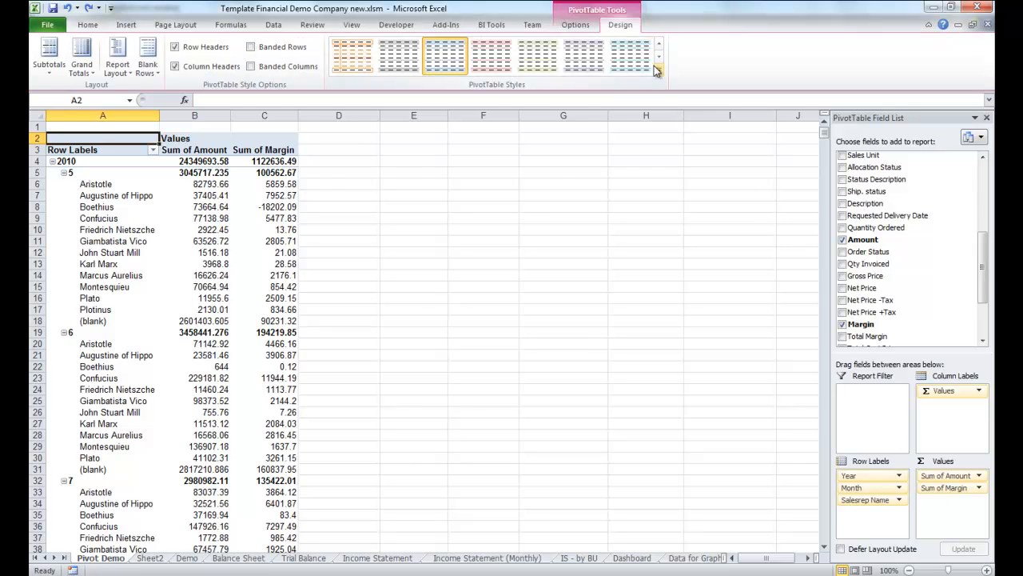
left_click(658, 67)
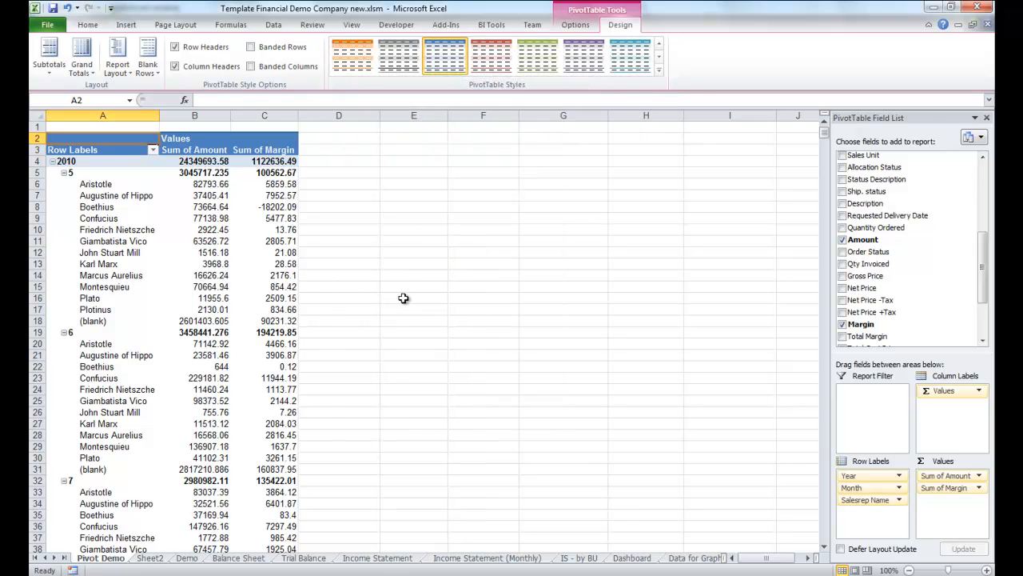
left_click(575, 25)
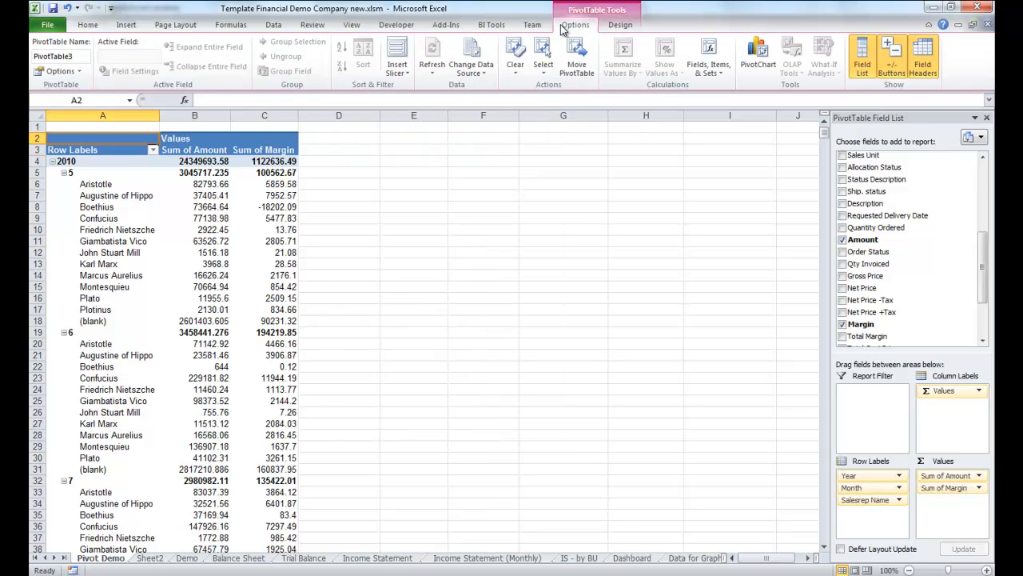
left_click(396, 51)
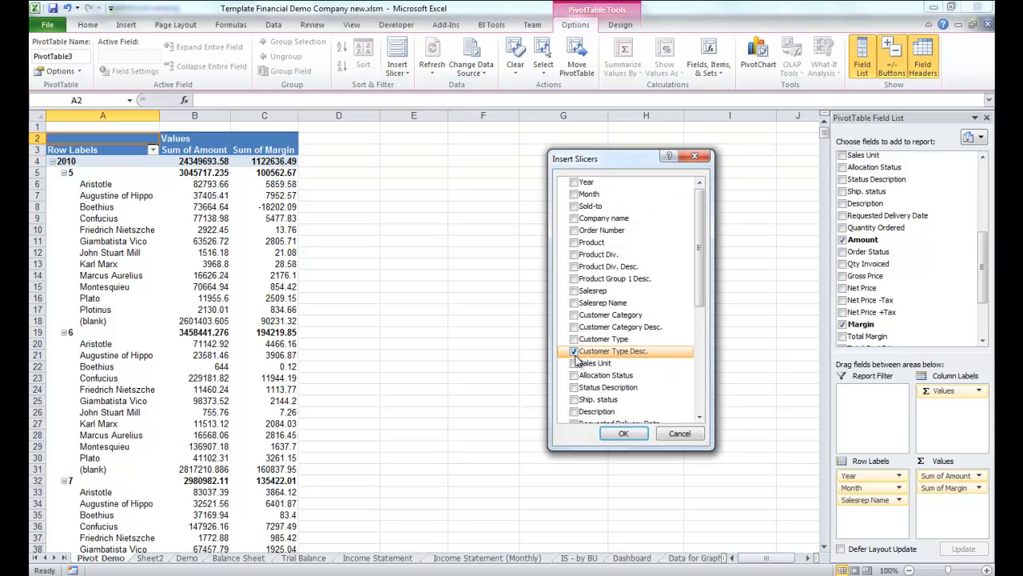
left_click(624, 431)
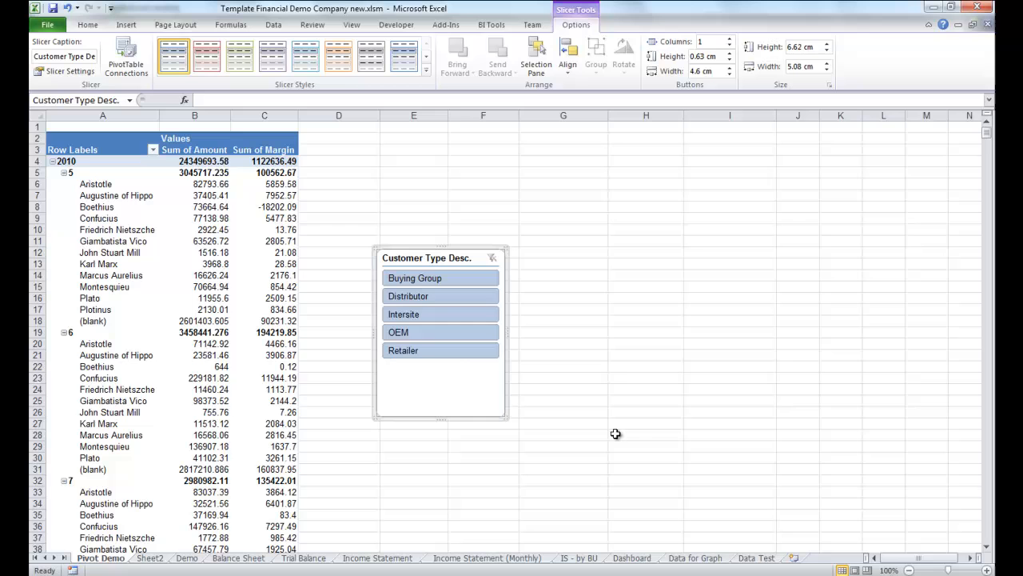
left_click(438, 296)
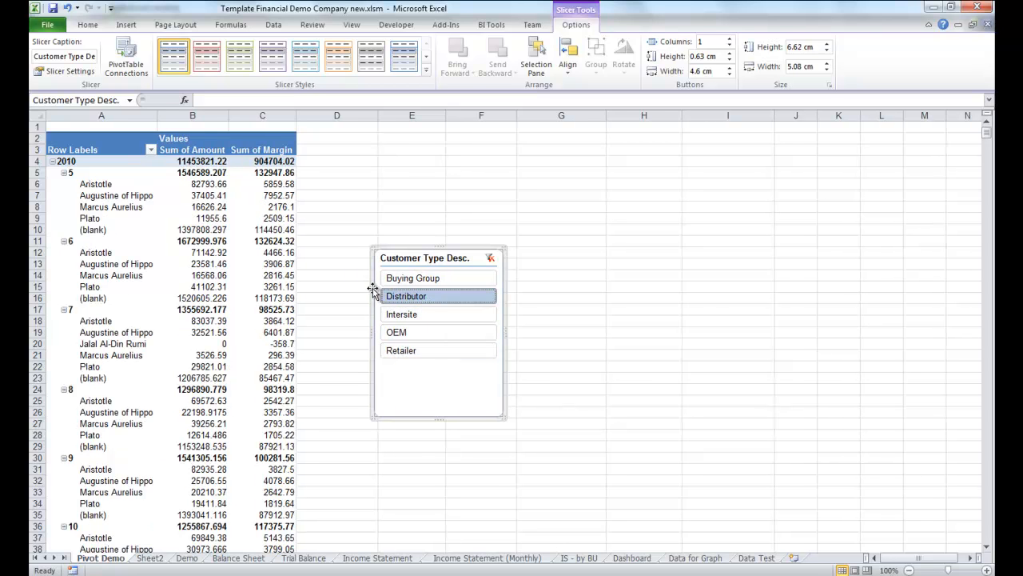
Show Details on an amount to list the underlying order rows on a new sheet.
right_click(192, 253)
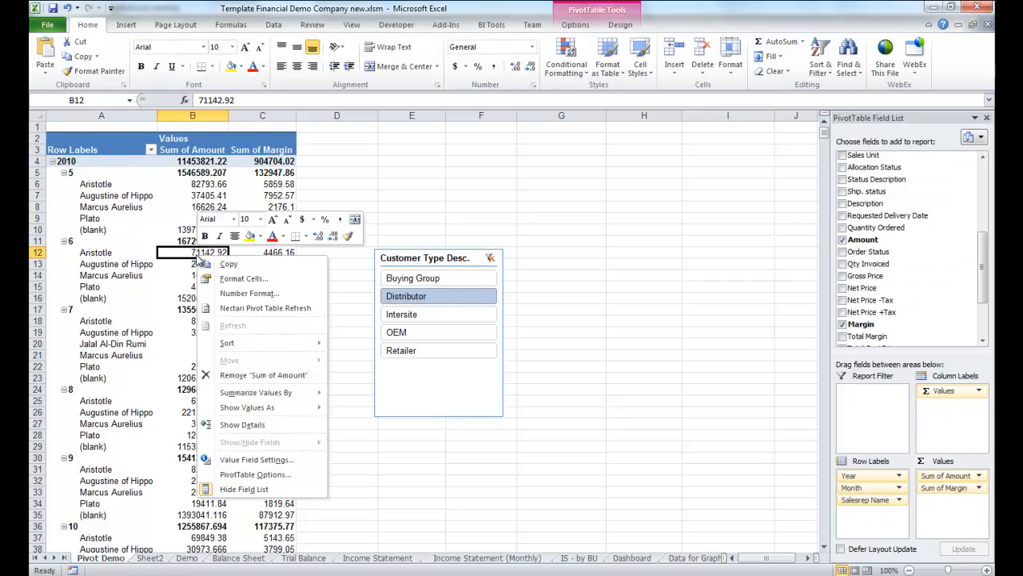
left_click(242, 425)
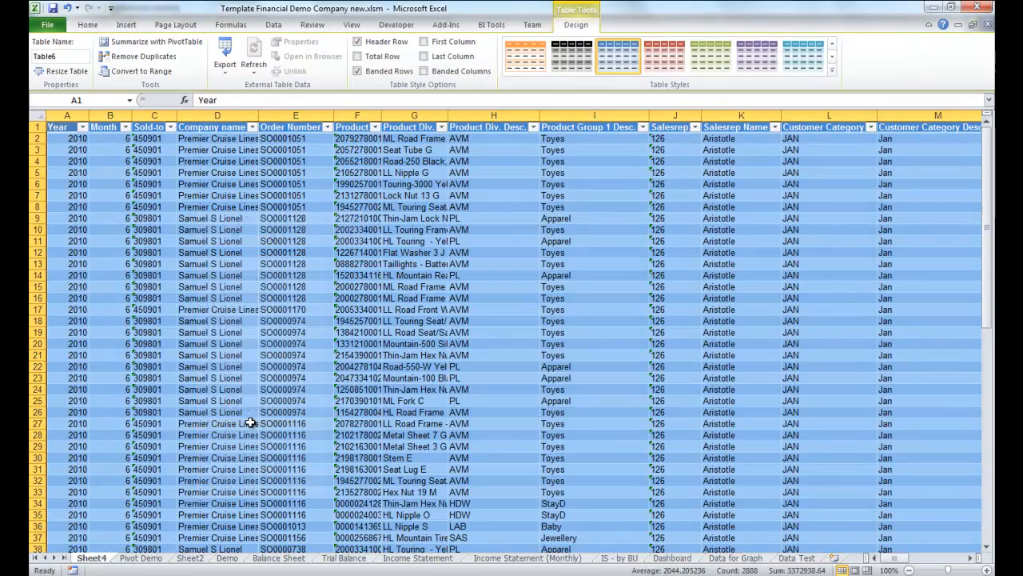